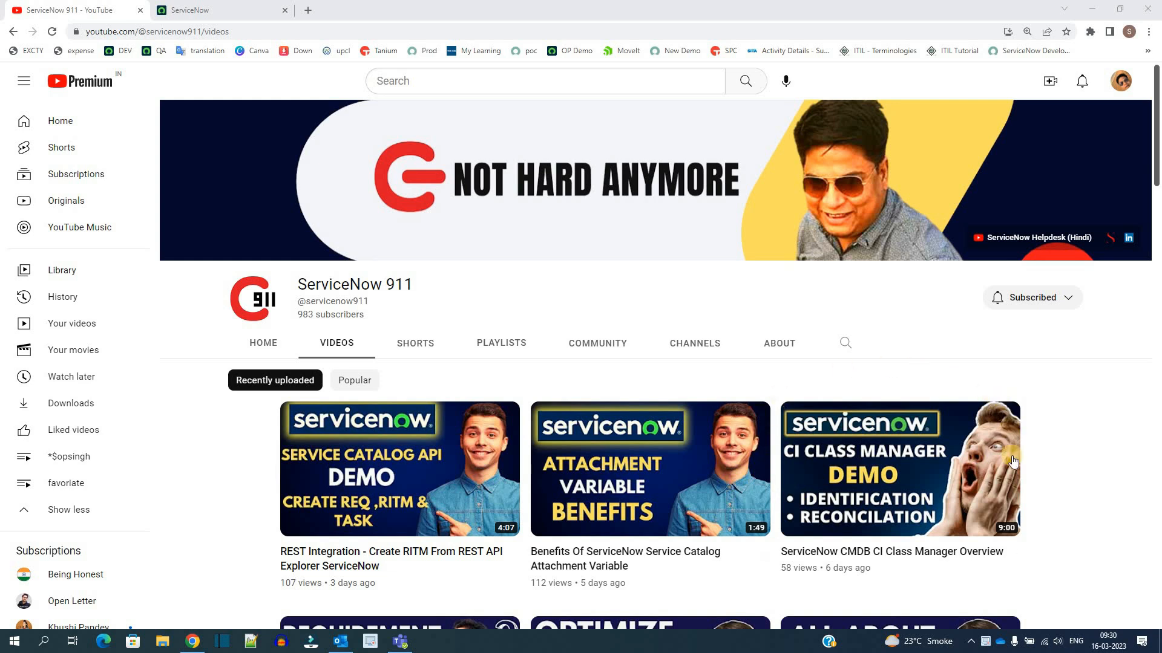
mouse_move(899, 469)
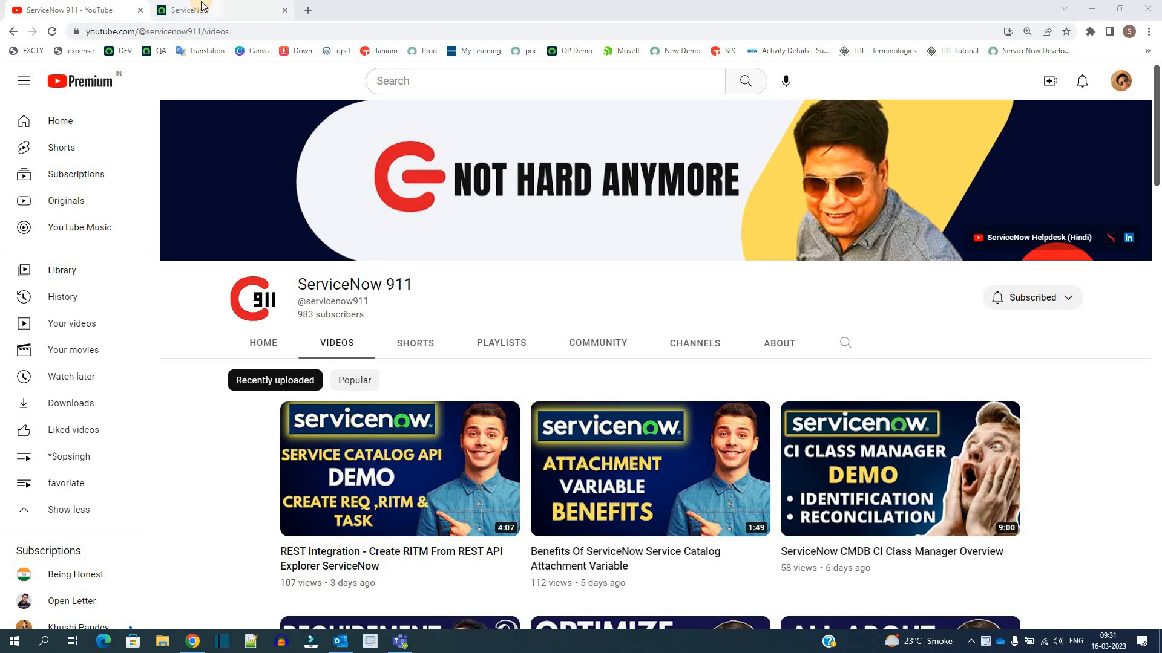
- Bring up the cmdb_ci_lb_a10_partition list of five partition records in its own tab
click(215, 10)
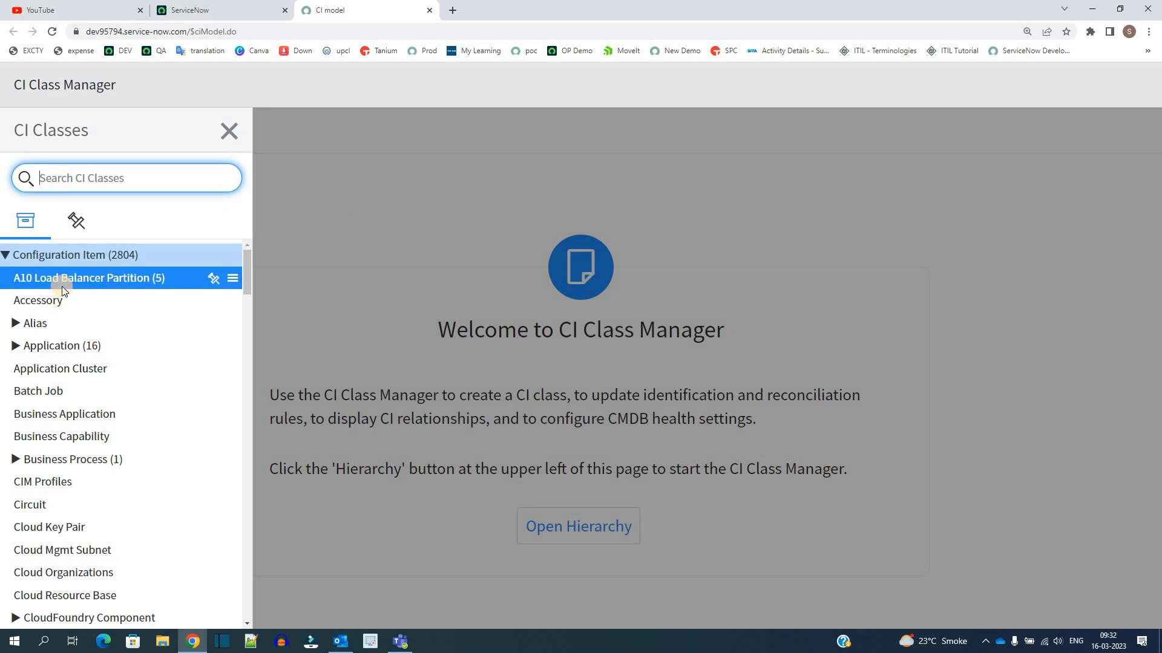
mouse_move(77, 284)
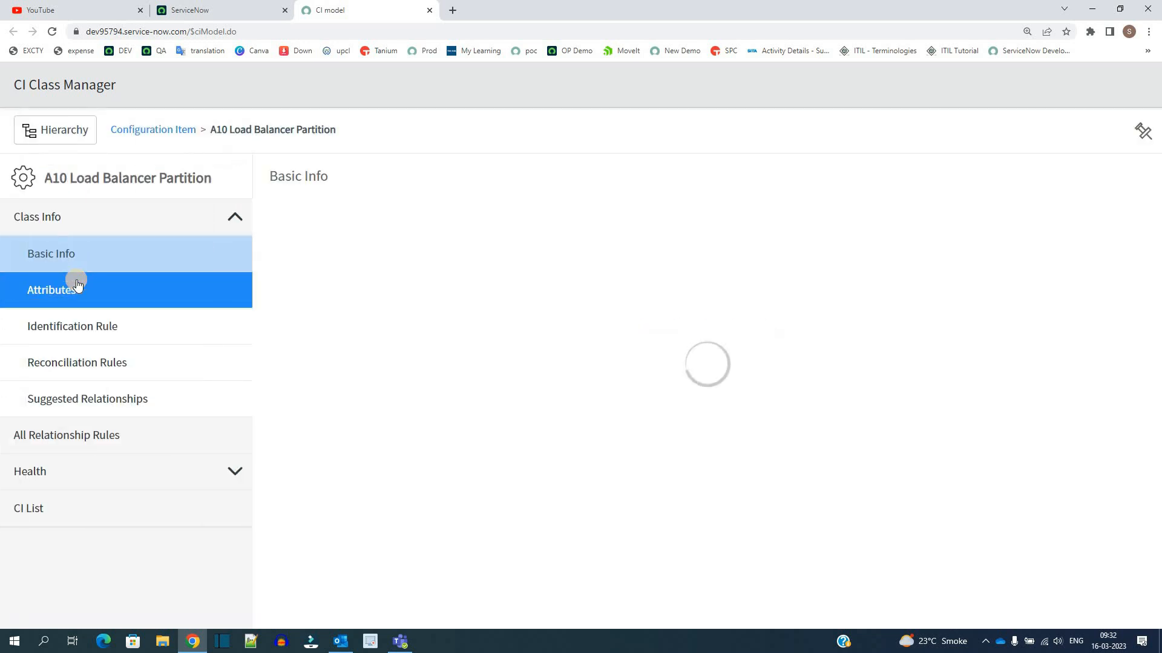
click(51, 253)
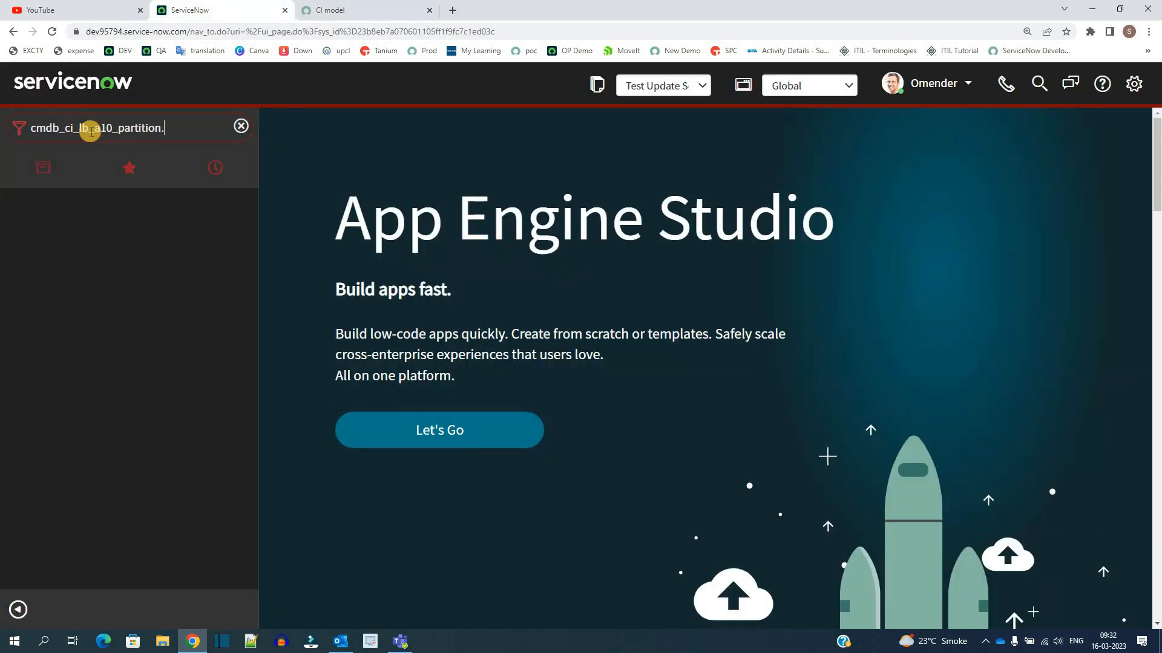
key(Enter)
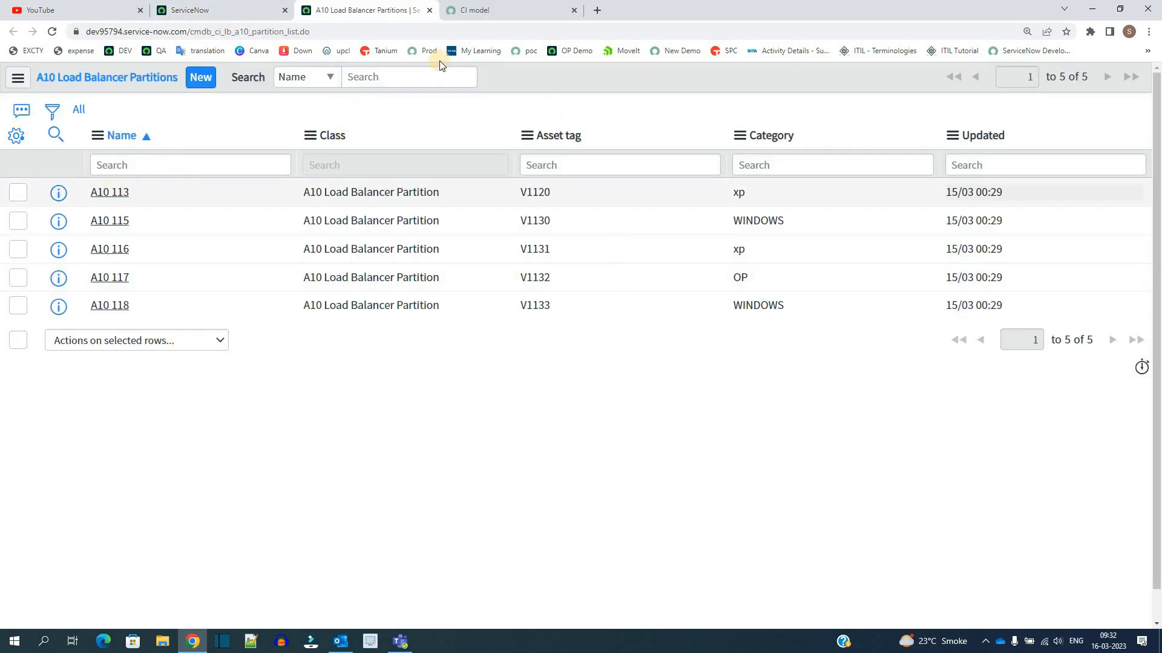
- Return to the A10 Load Balancer Partition class details and its Identification Rule
click(510, 10)
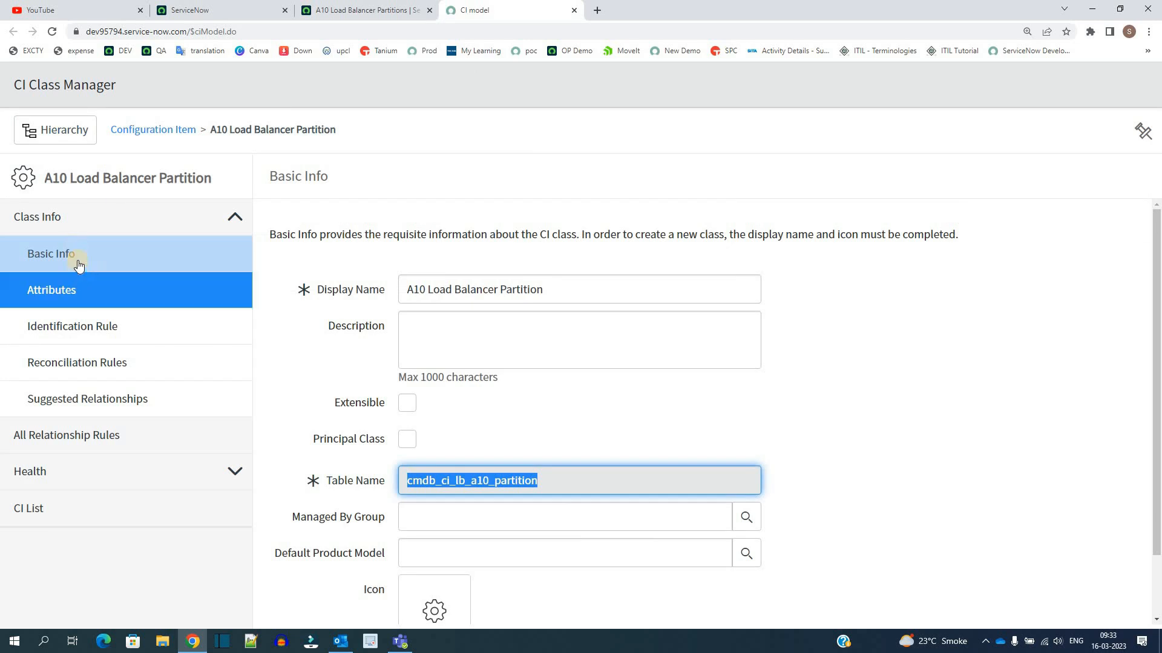
click(73, 326)
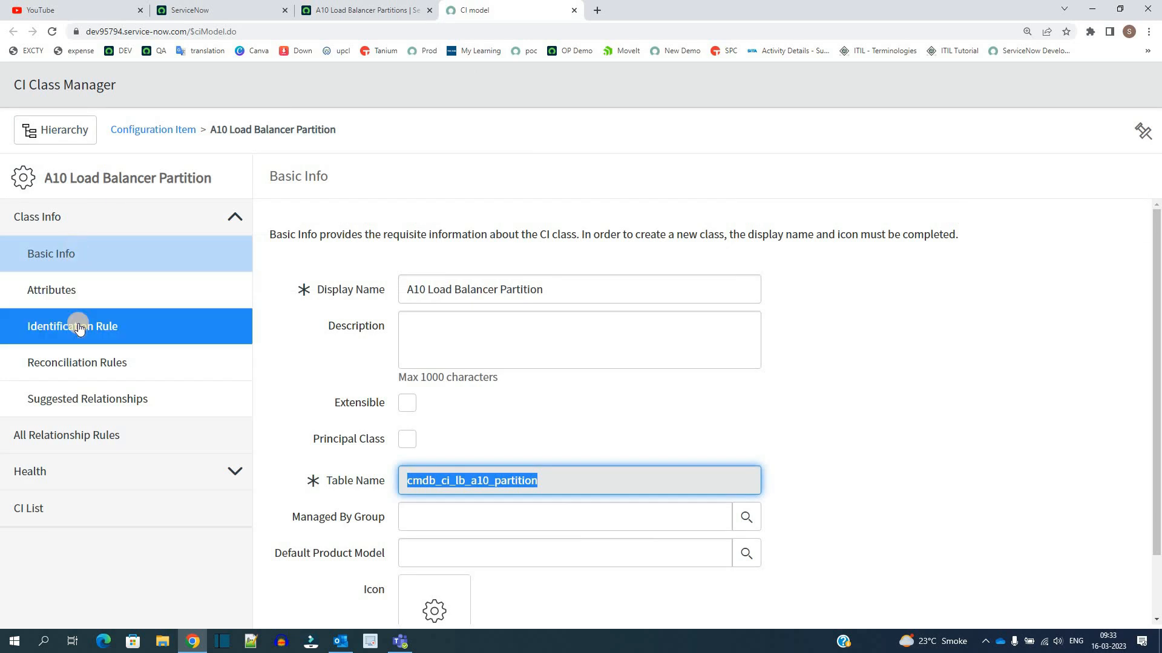
- Review the Independent partition identifier entry, keep Name as its only criterion and save it
click(72, 325)
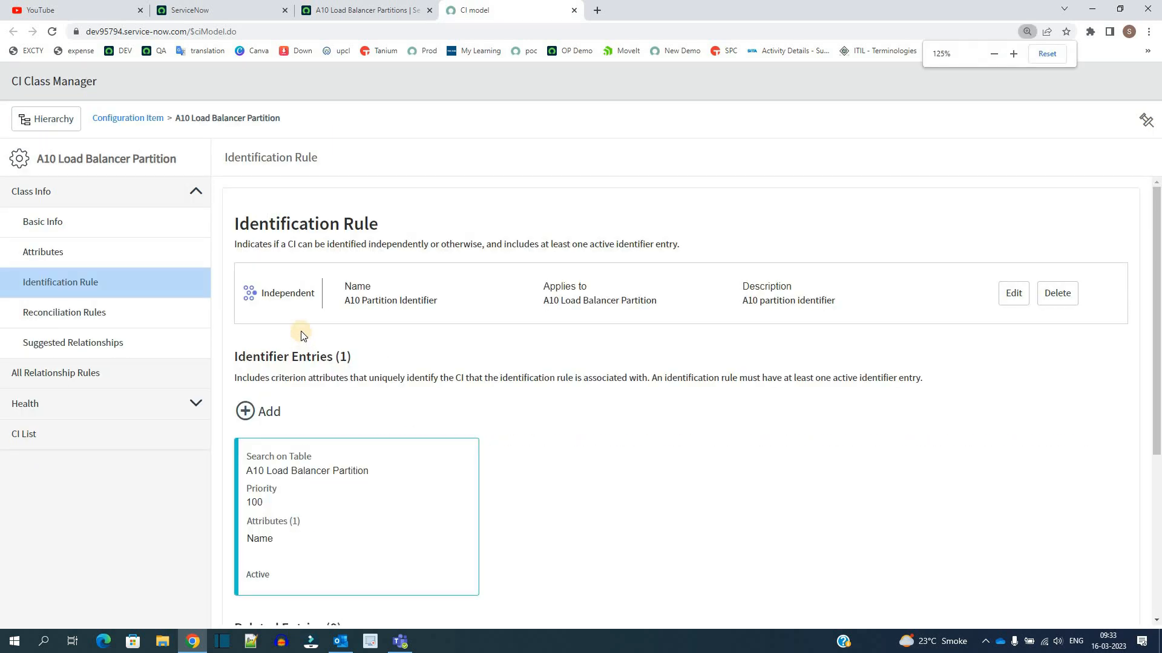
double_click(288, 293)
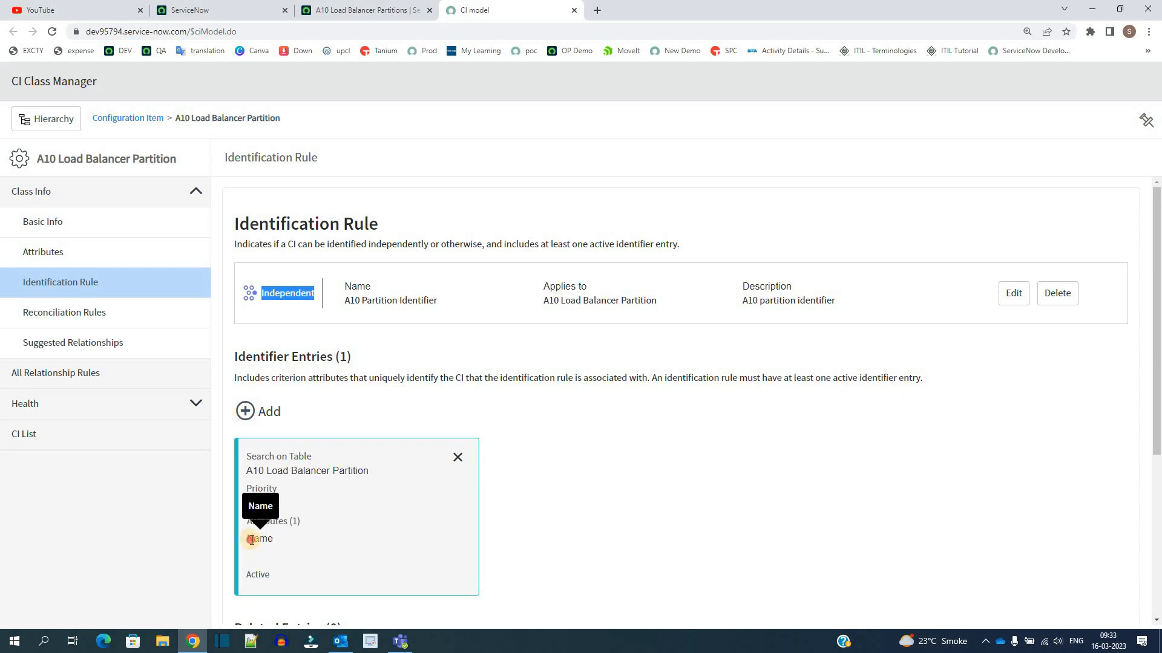
click(259, 538)
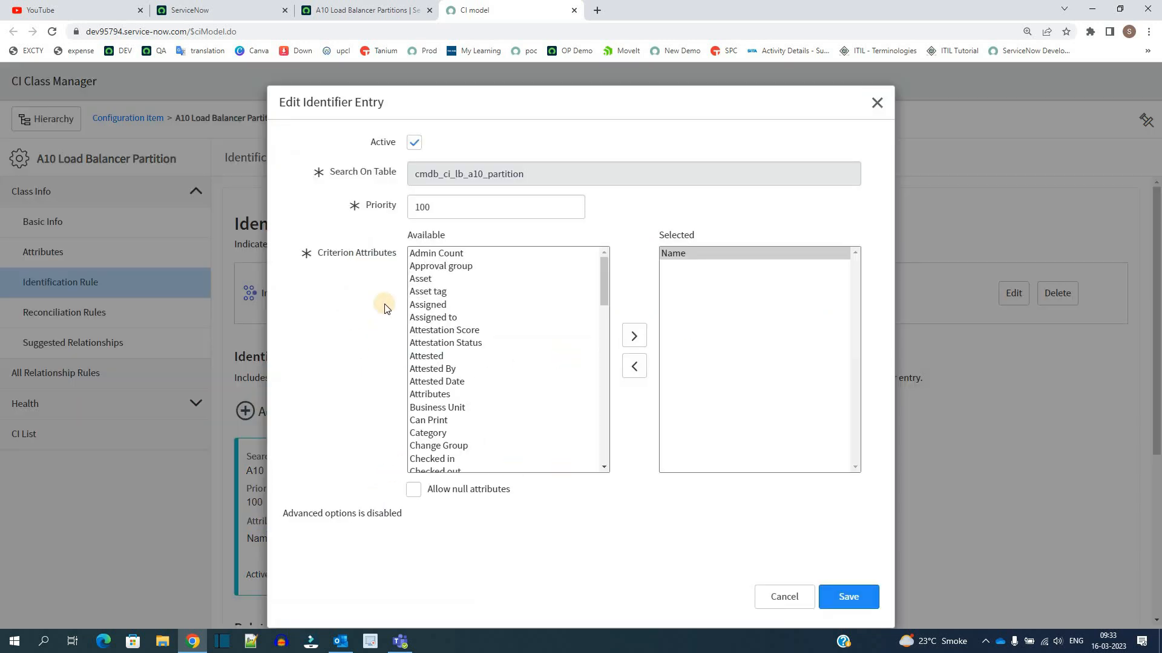
click(757, 253)
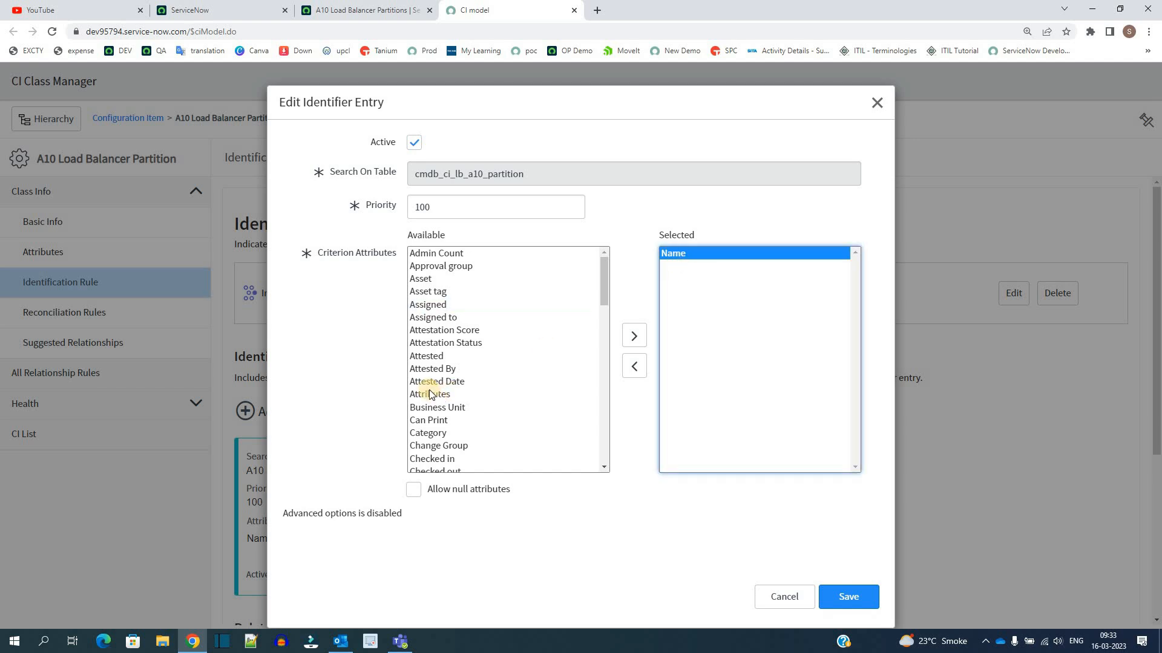
click(427, 305)
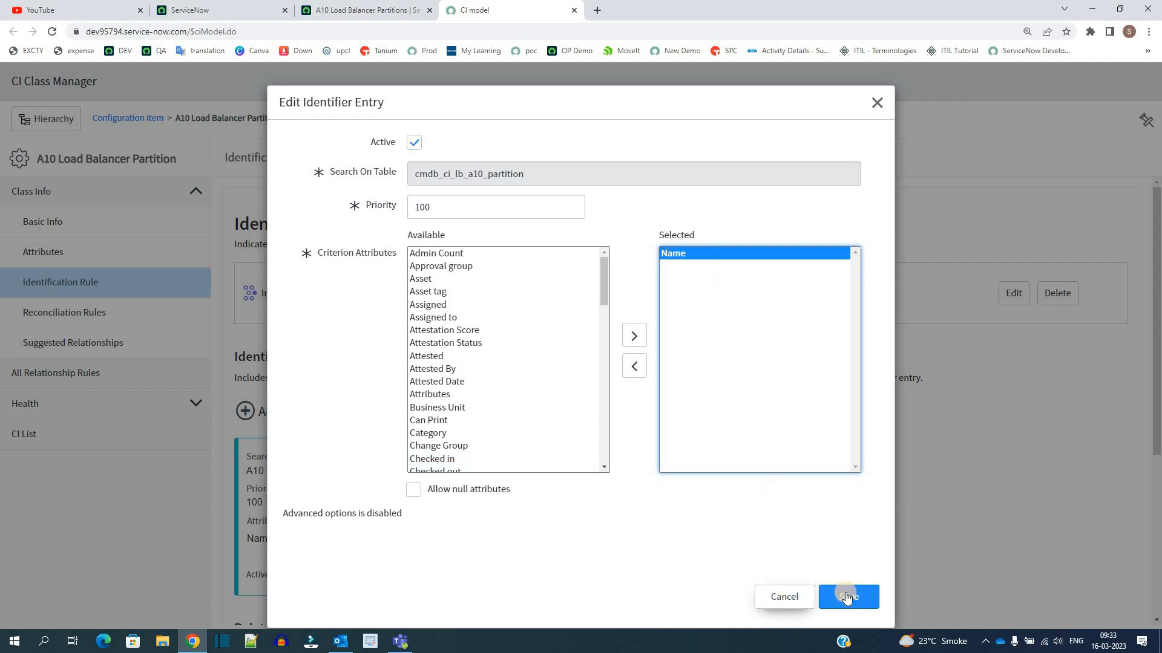
click(847, 597)
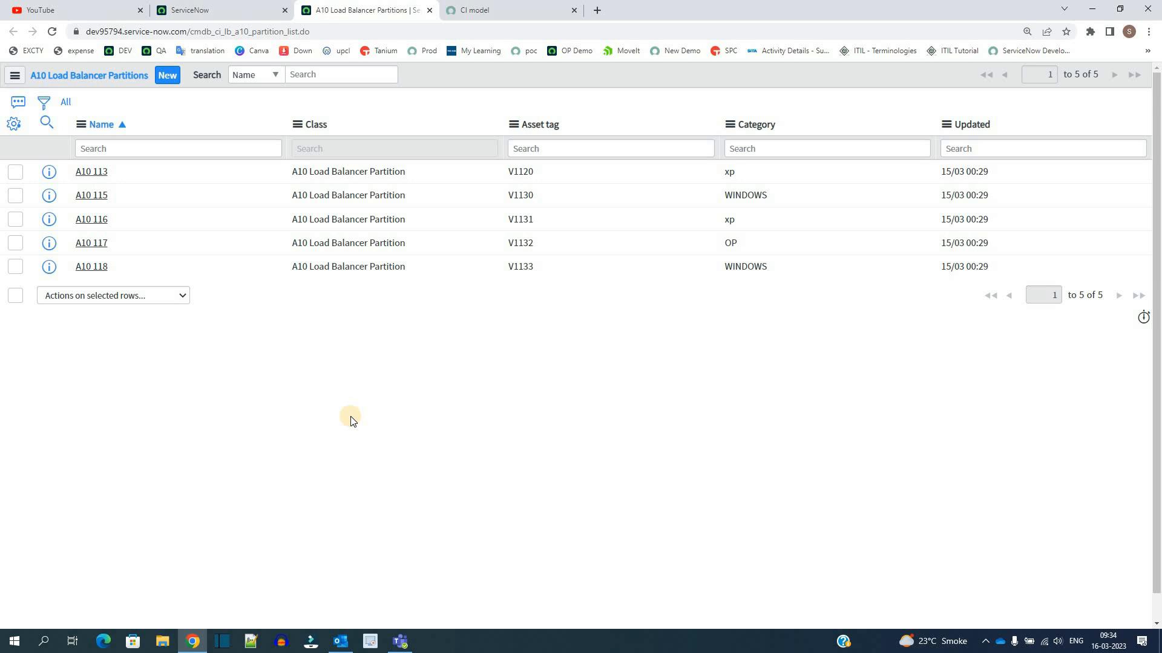
mouse_move(66, 628)
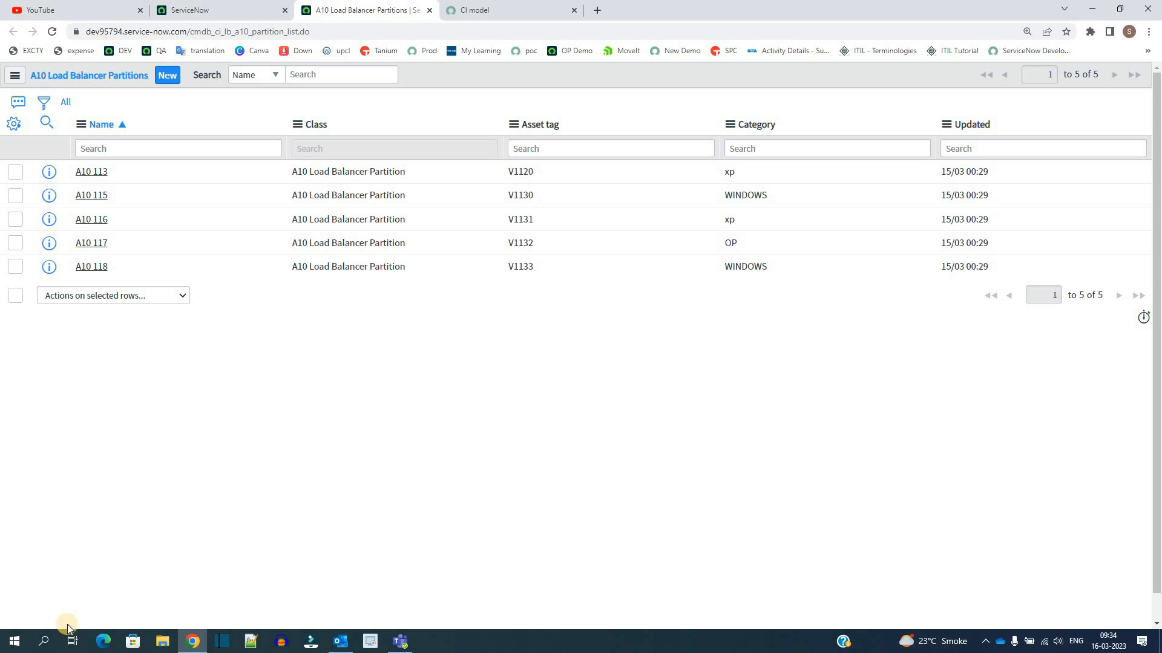
- Bring up the Downloads folder containing the IRE Demo workbook
click(162, 641)
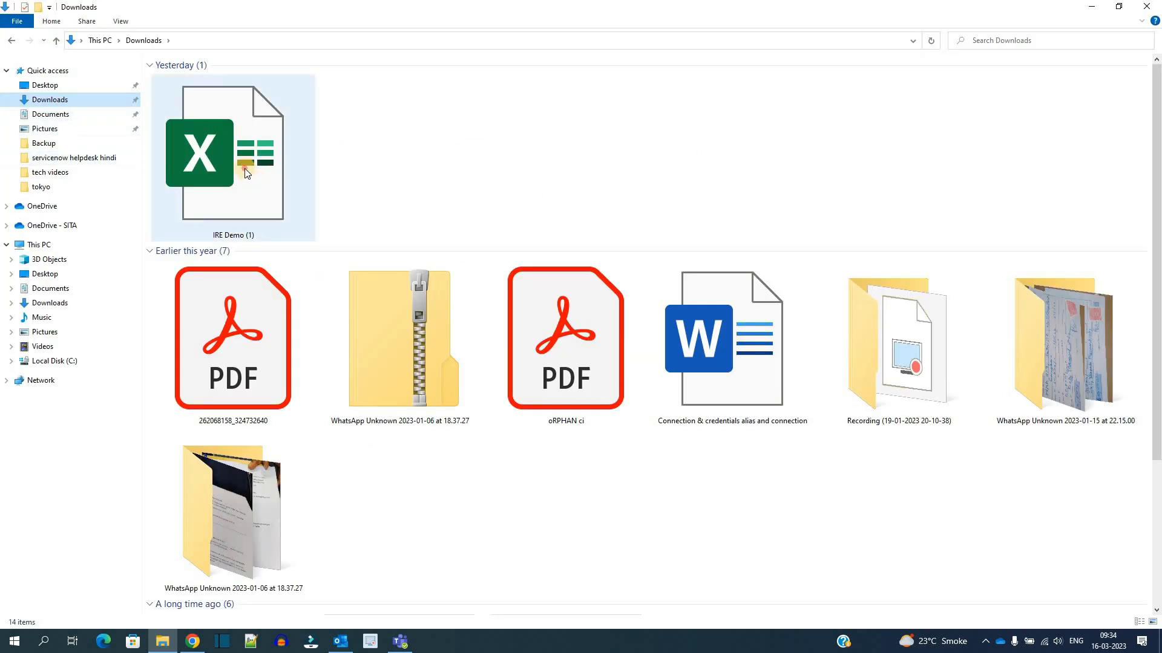
- In IRE Demo (1).xlsx fill row 7 with A10 119, V1134 and WINDOWS, and set A10 113's category to WINDWS
double_click(232, 156)
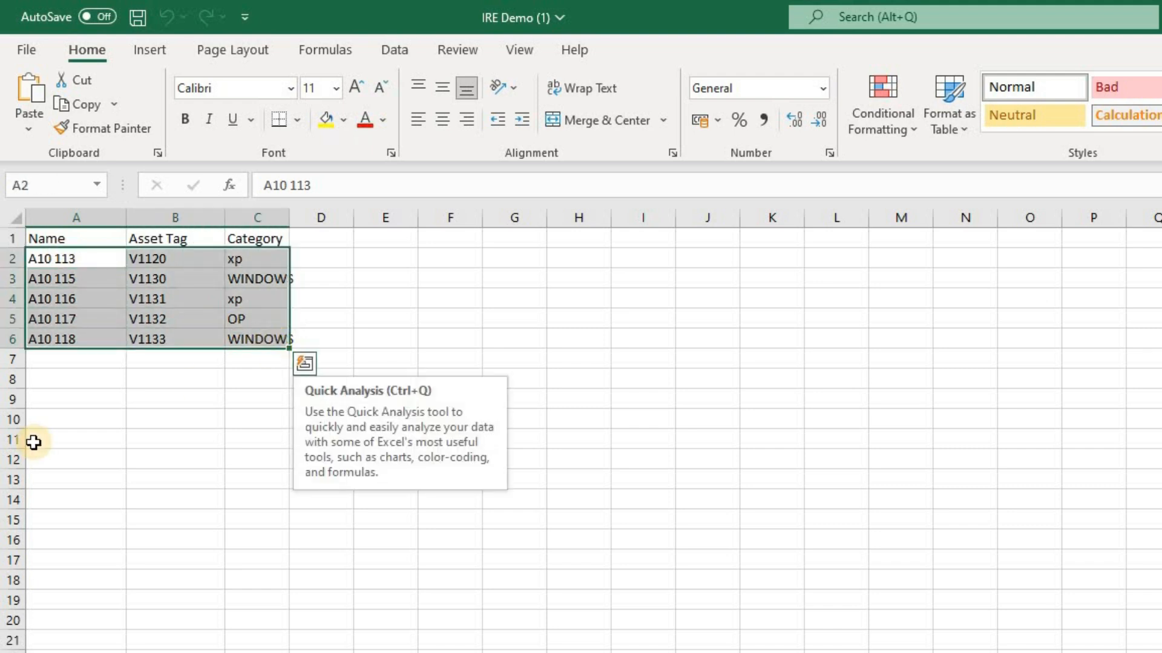
click(75, 339)
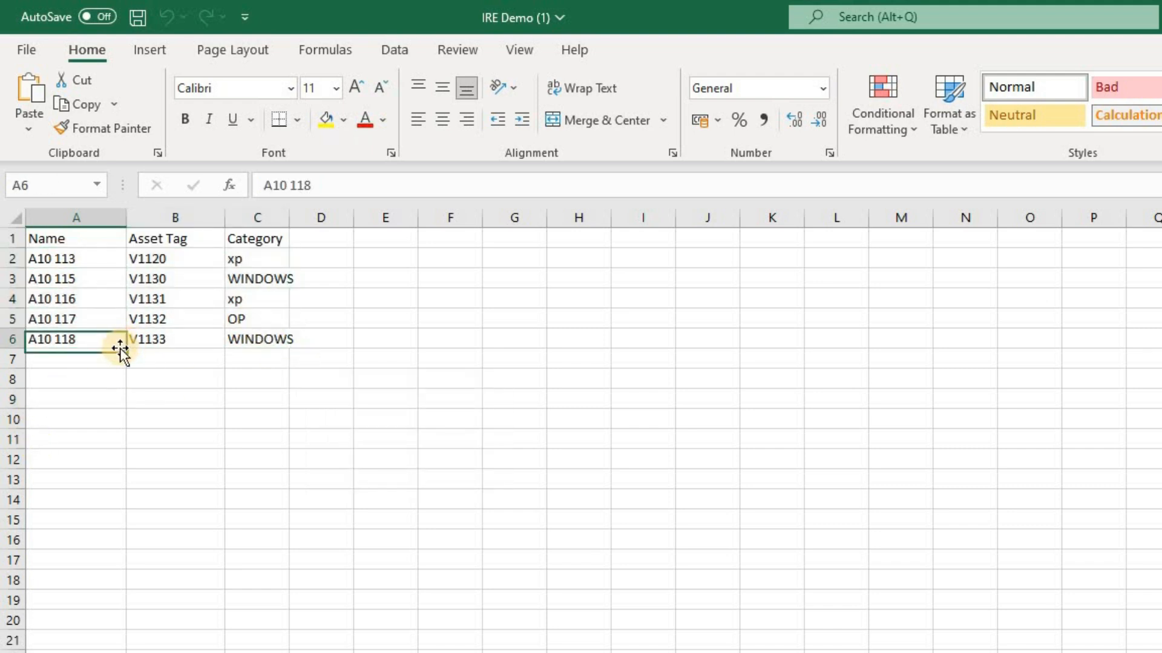
drag(122, 349, 123, 366)
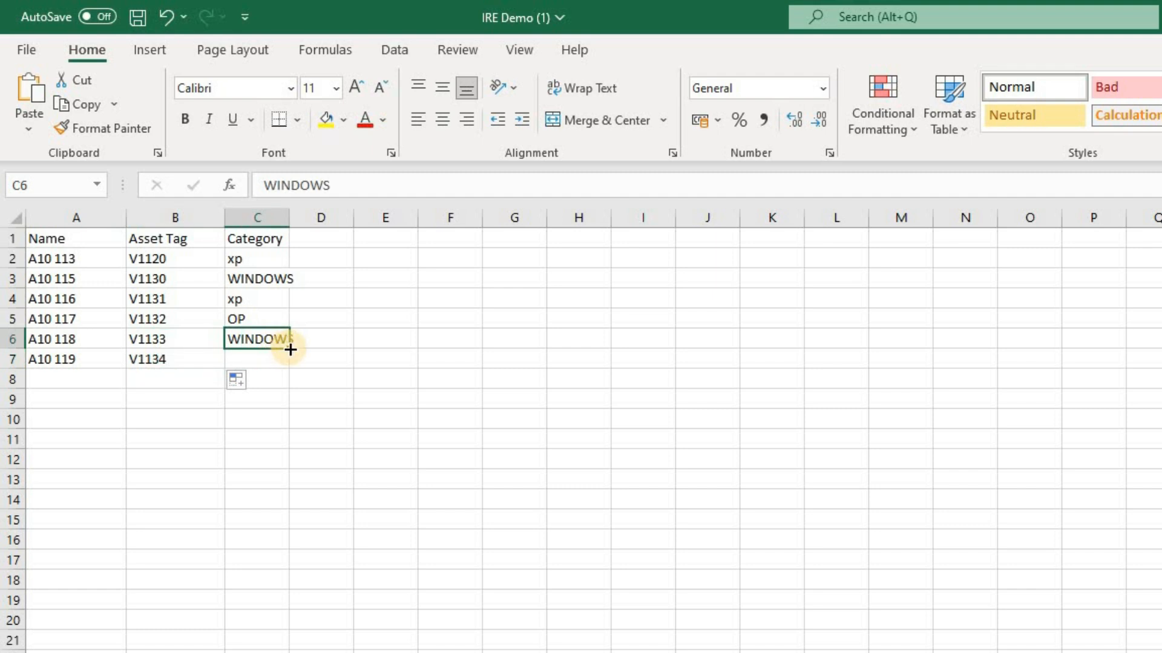
drag(289, 348, 289, 359)
text(WINDWS)
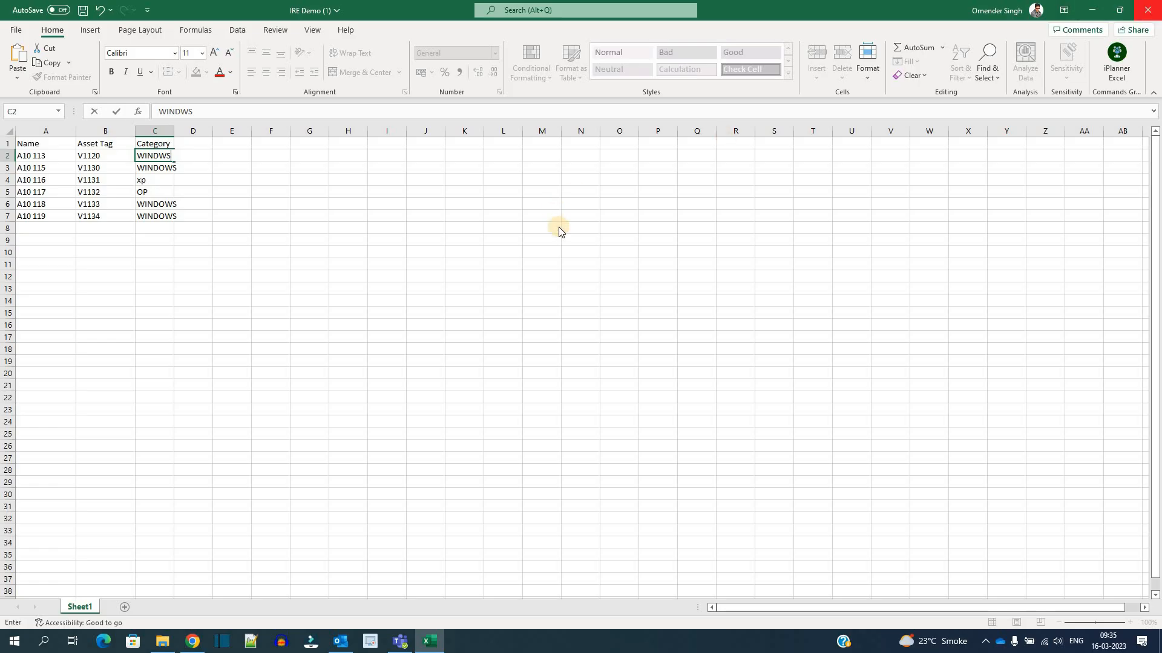
click(193, 641)
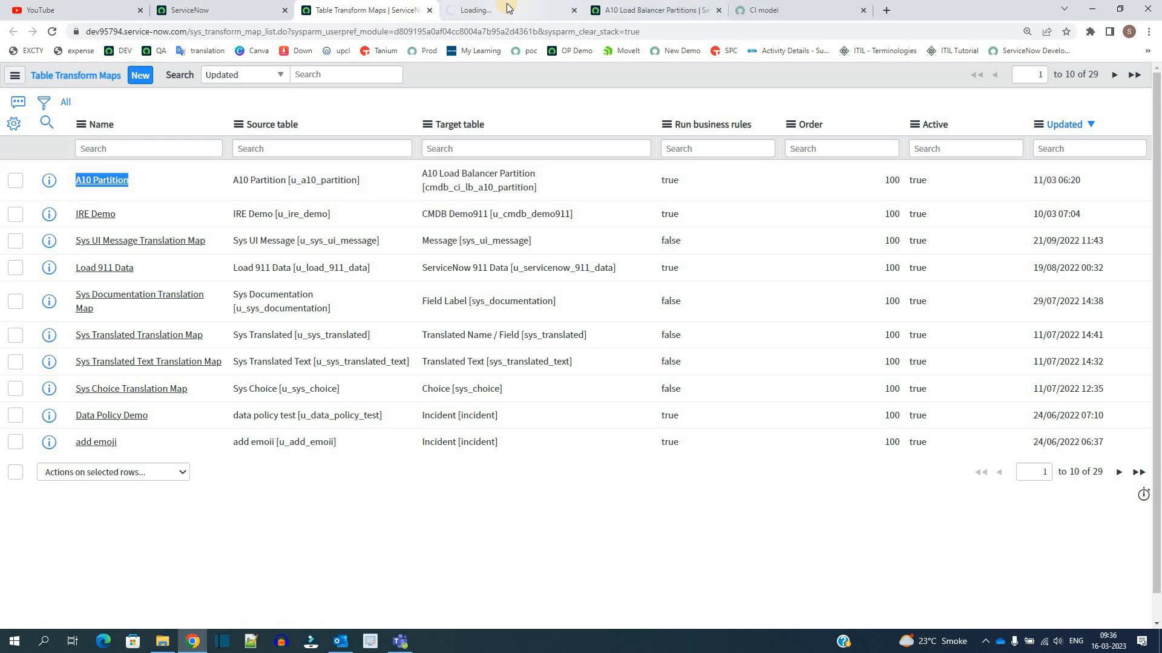
- View the A10 Partition transform map's scripts and preview its onBefore identifyAndReconcile script
click(101, 179)
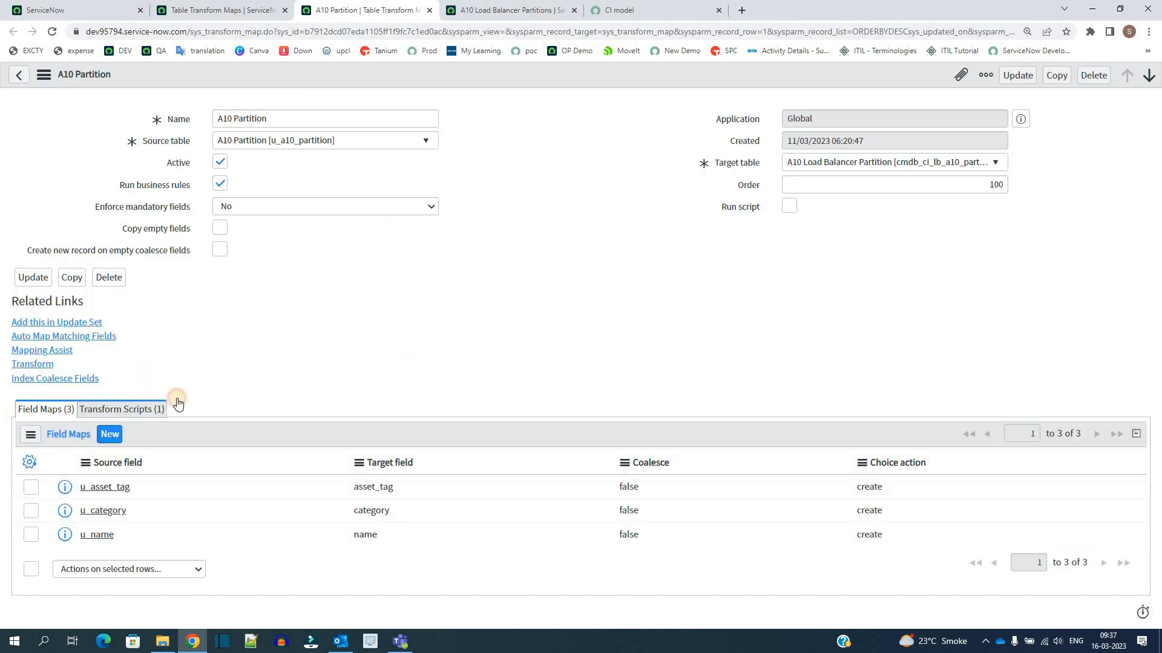
click(121, 409)
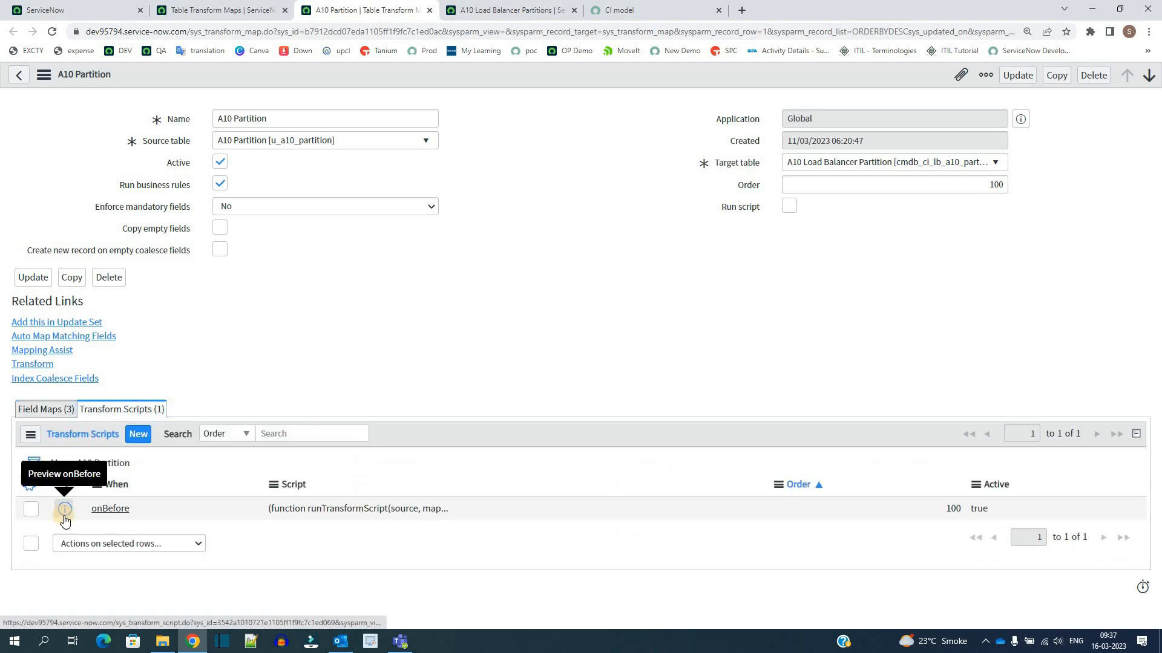
click(109, 508)
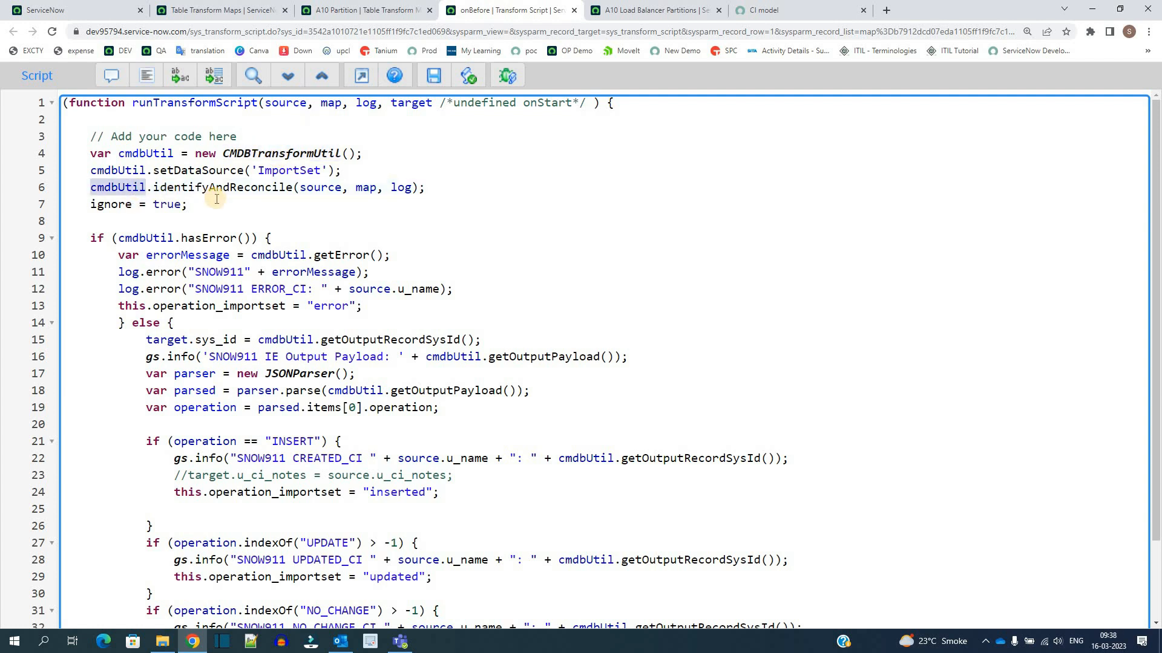
double_click(222, 186)
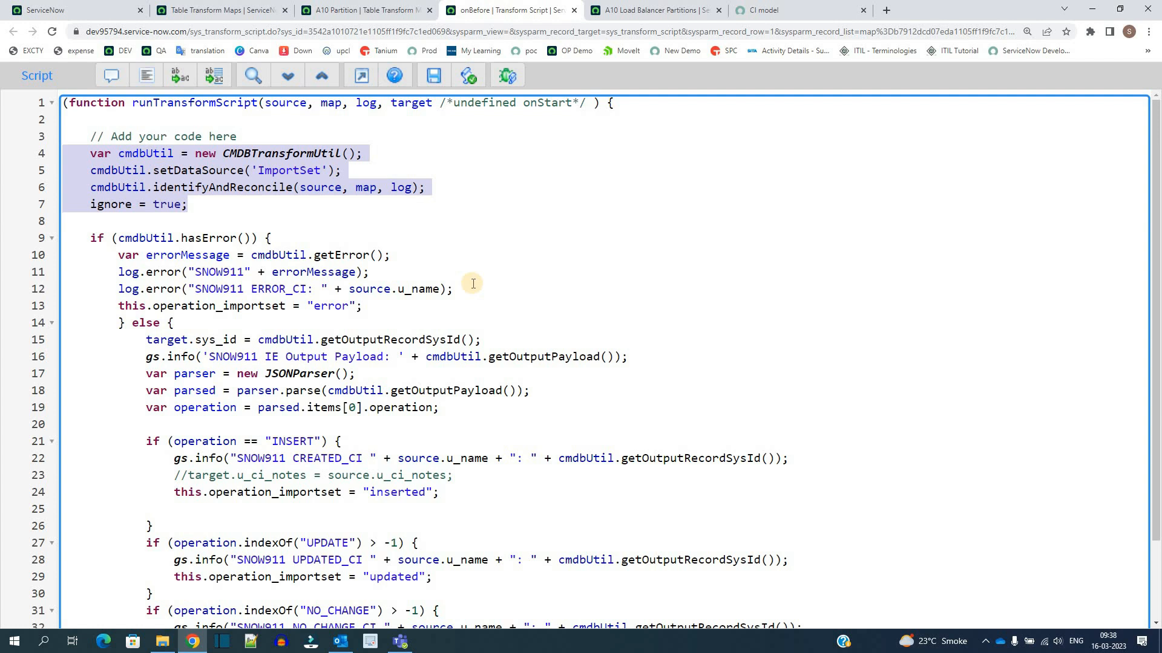
mouse_move(484, 288)
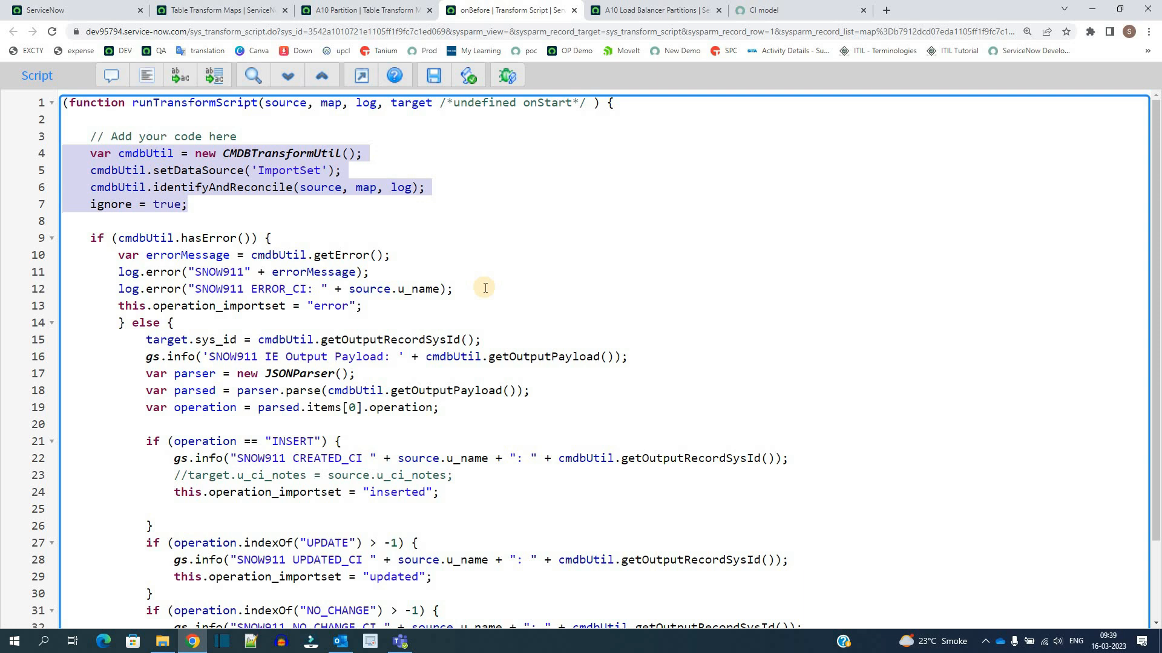
click(154, 186)
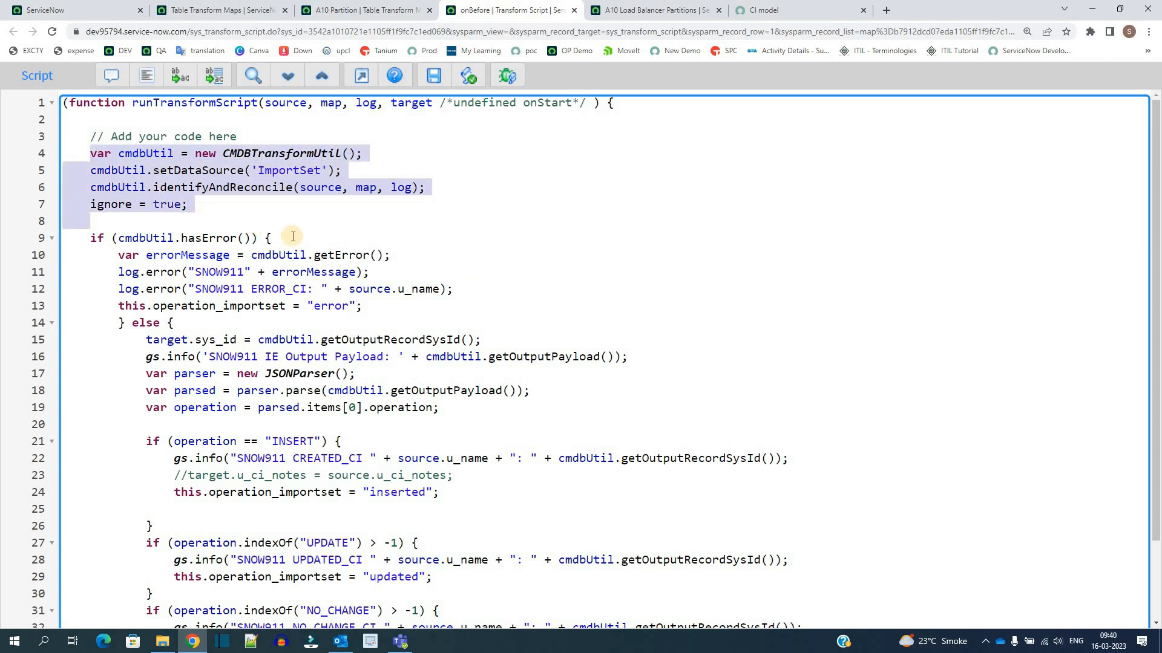
click(263, 238)
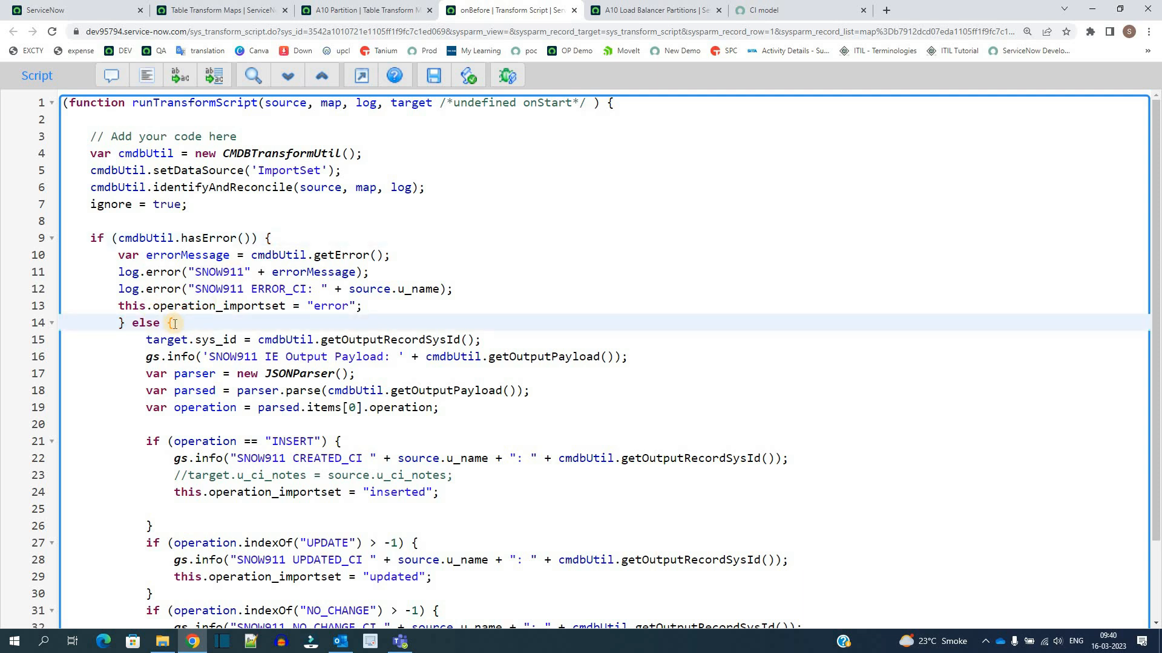
scroll(down, 3)
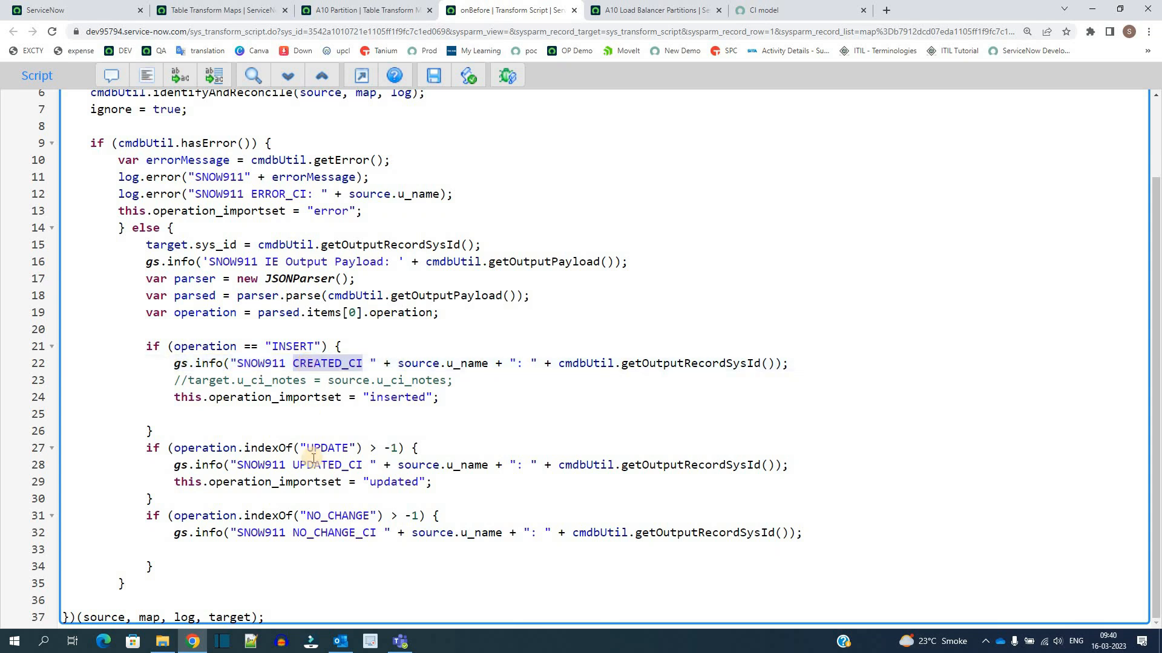
double_click(334, 533)
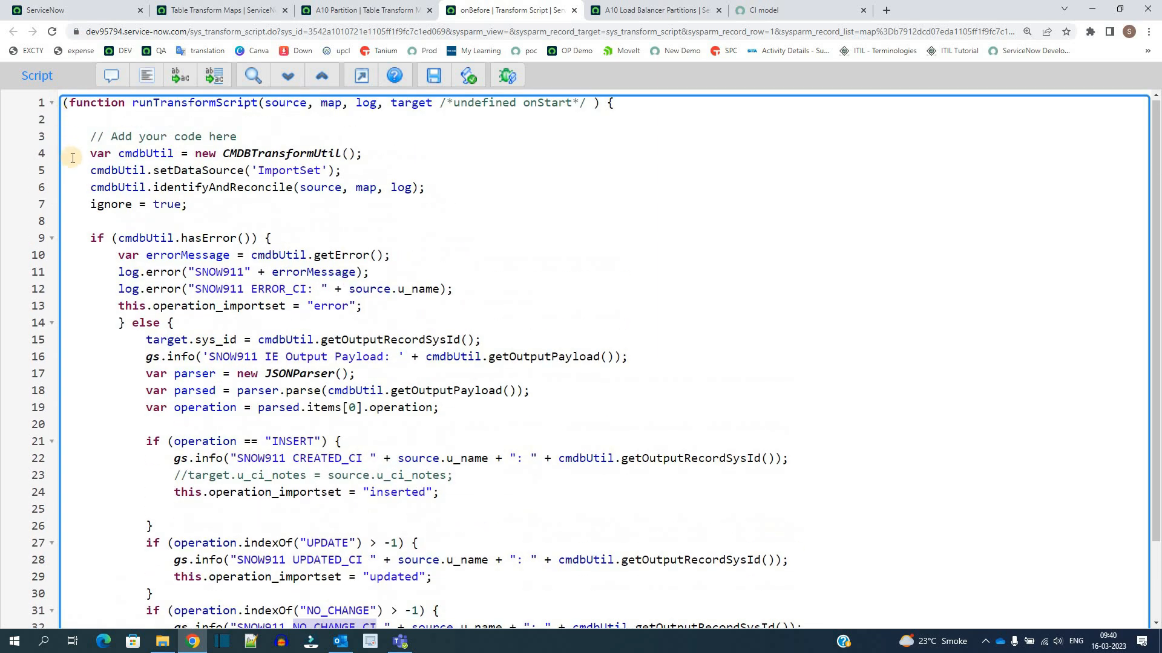
drag(90, 154, 188, 204)
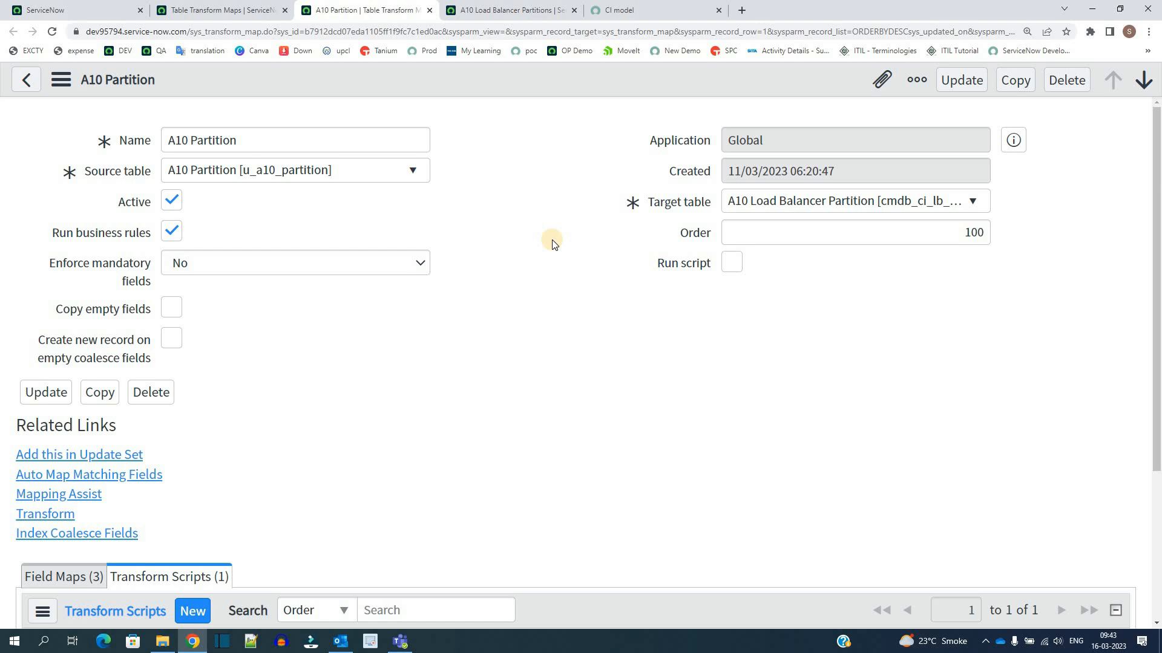
mouse_move(358, 9)
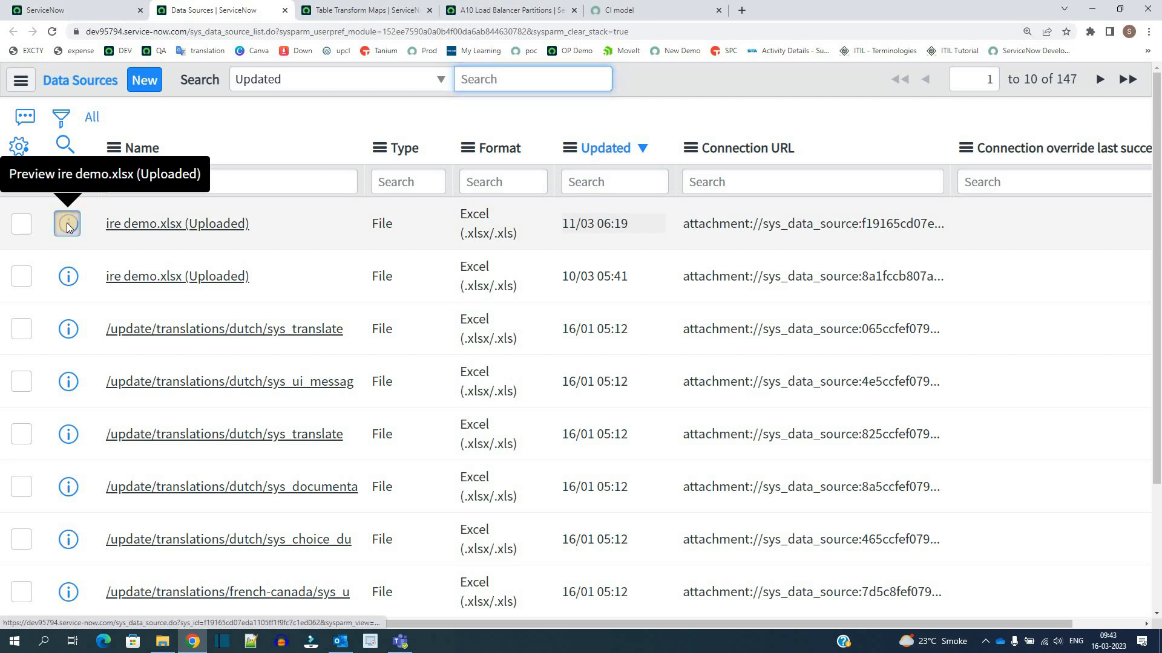
- Replace the ire demo.xlsx data source's old IRE Demo (1).xlsx attachment with the updated workbook
click(176, 223)
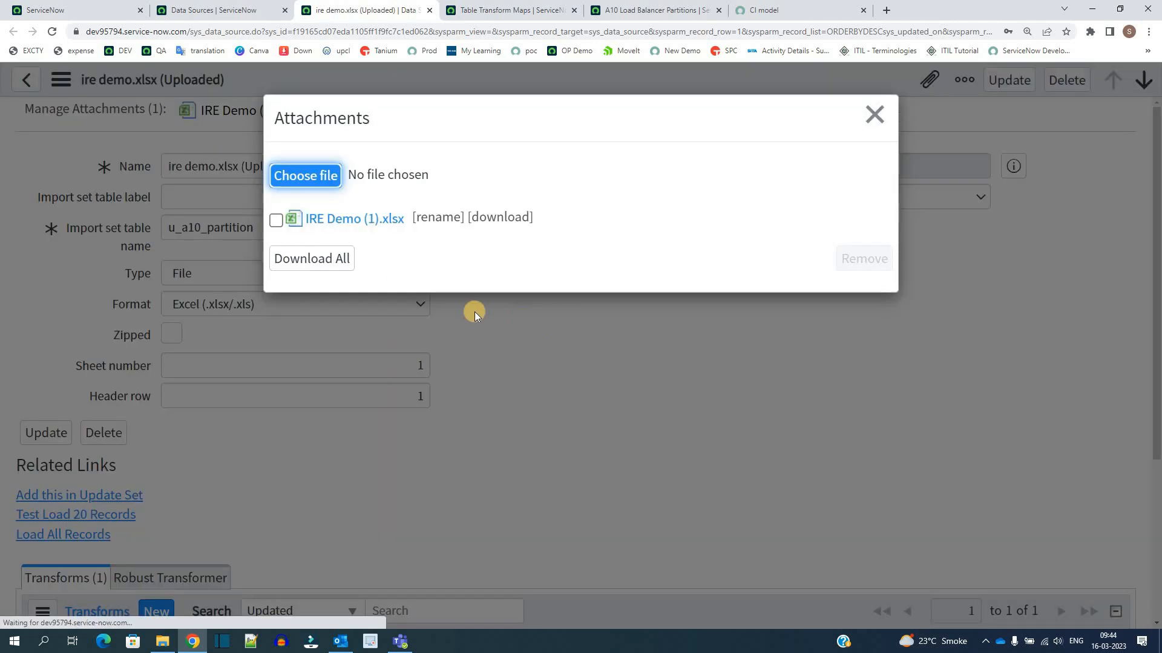
click(276, 221)
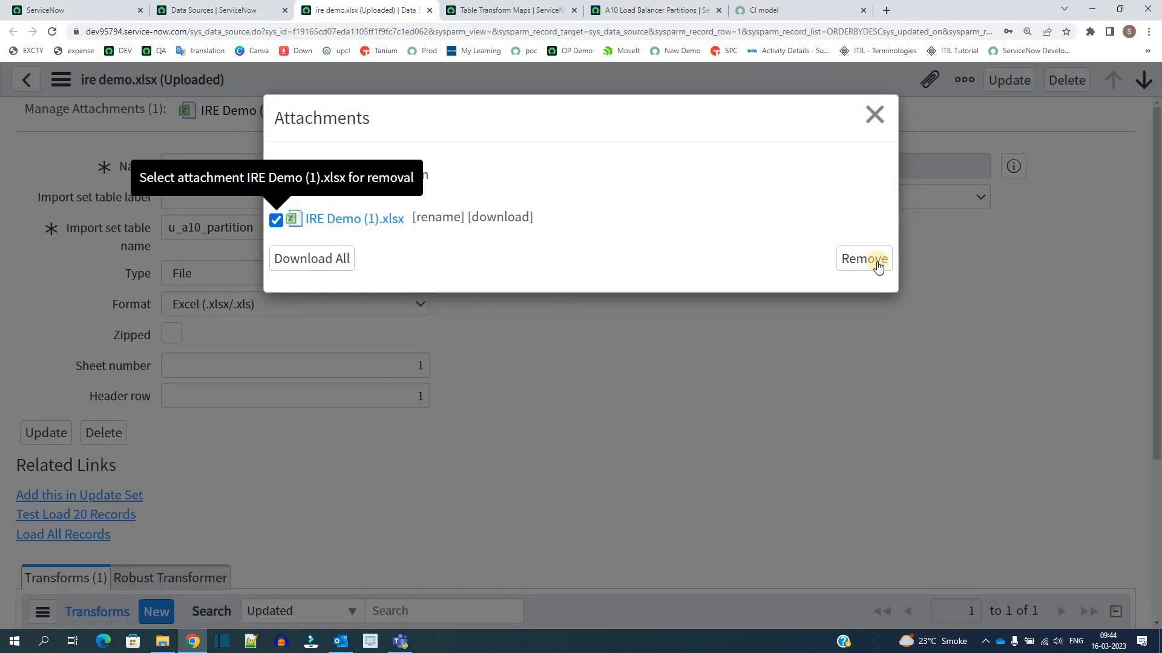
click(862, 259)
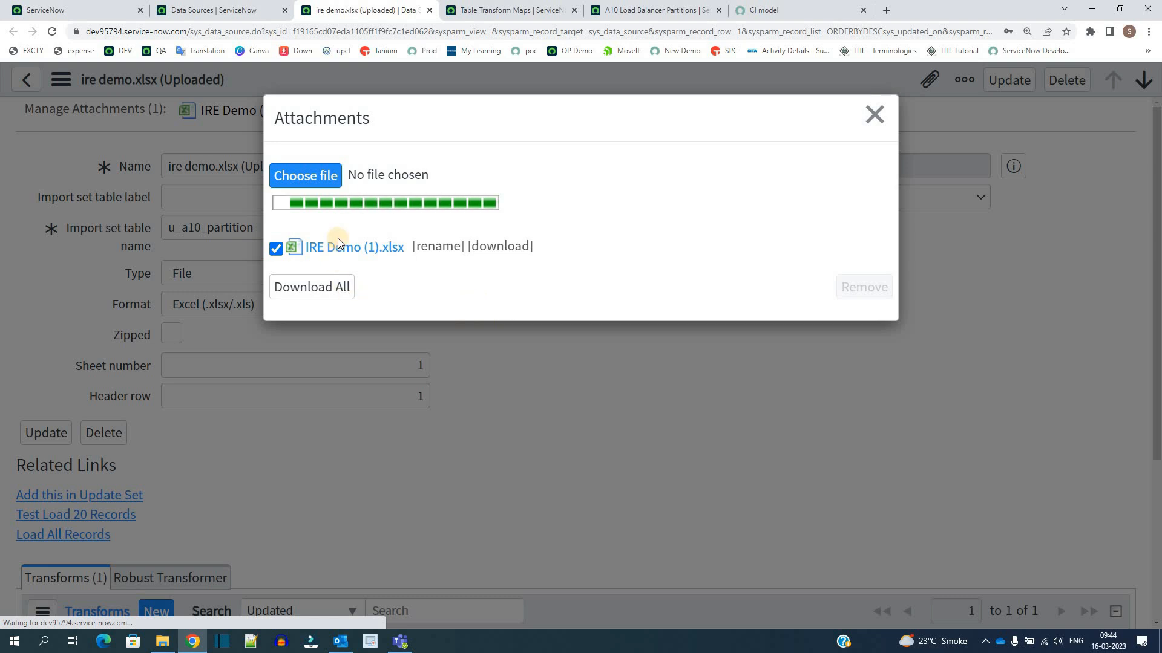
click(305, 175)
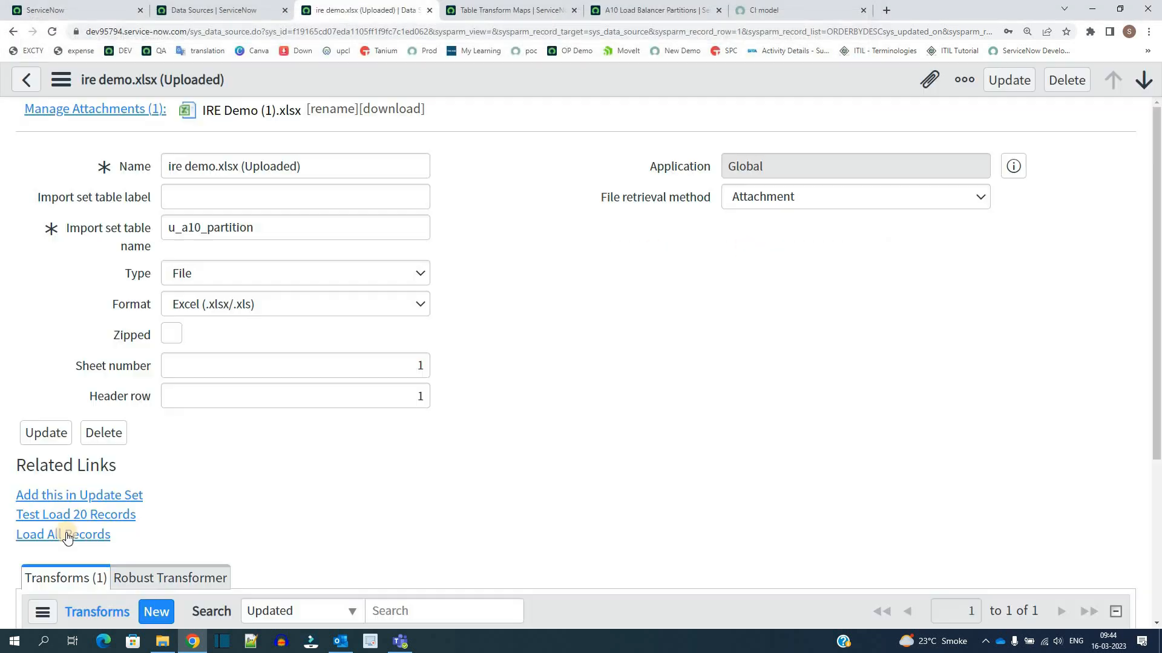
- Load all 6 records and run the A10 Partition transform on import set ISET0013480
click(62, 534)
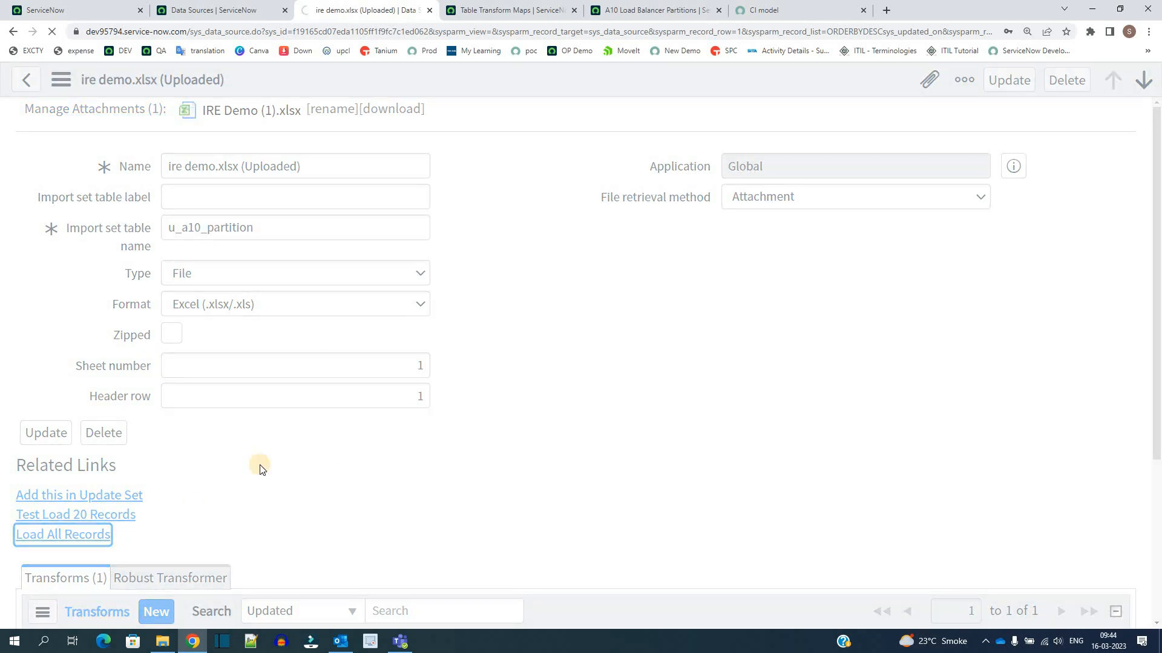
click(62, 534)
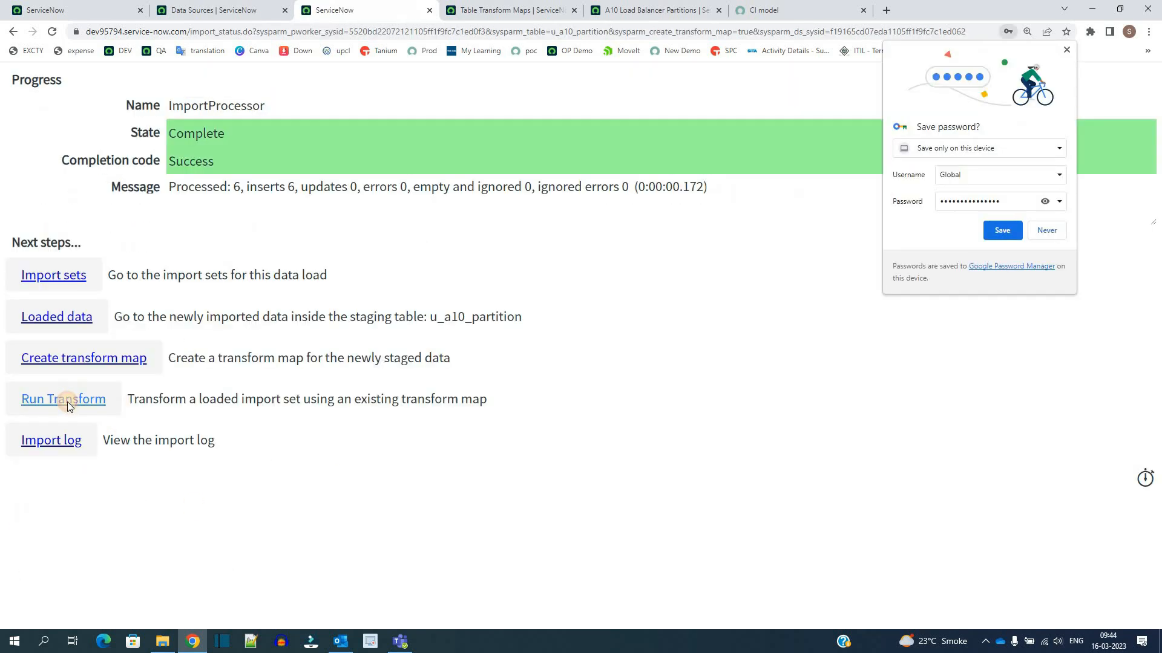
click(63, 398)
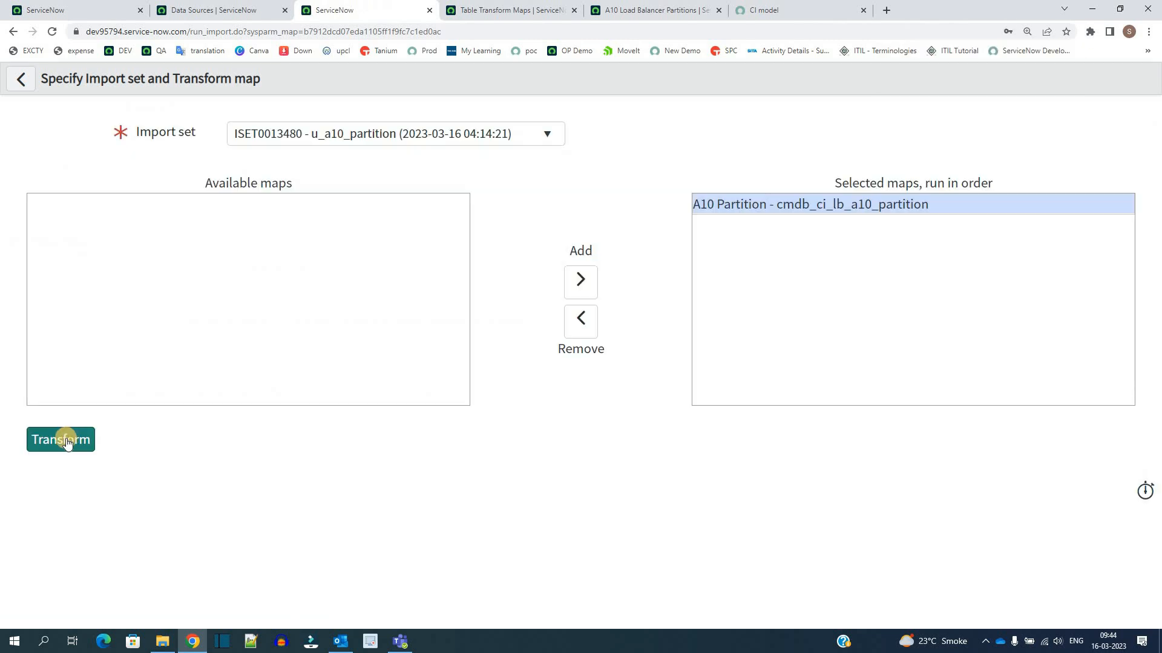
click(61, 439)
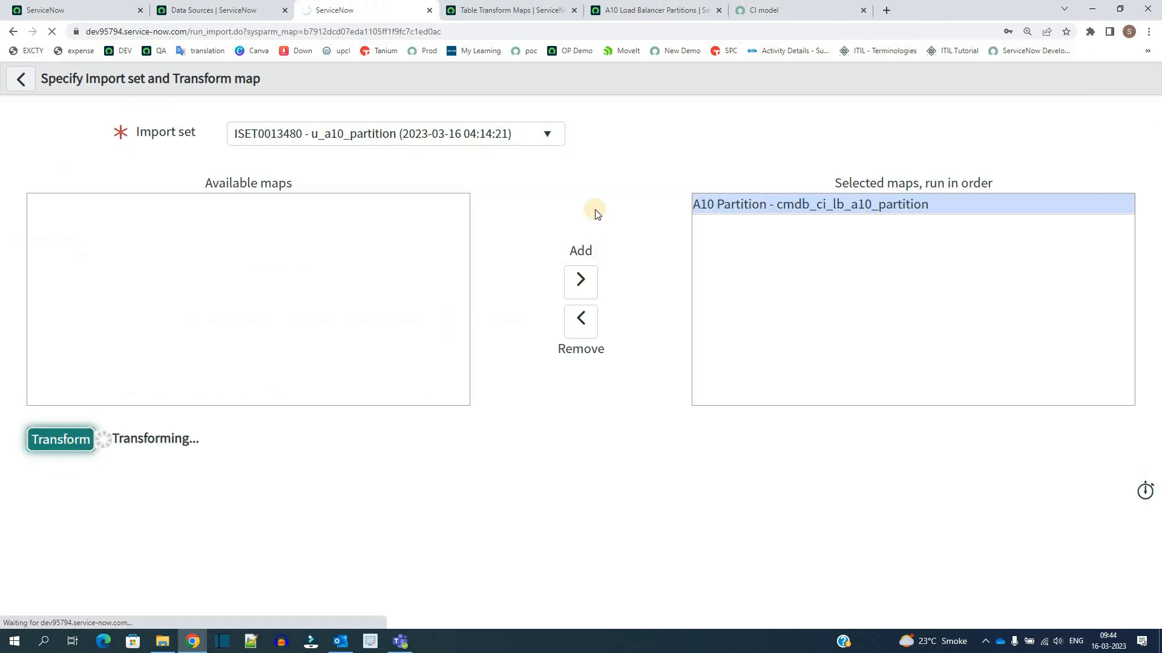
click(60, 438)
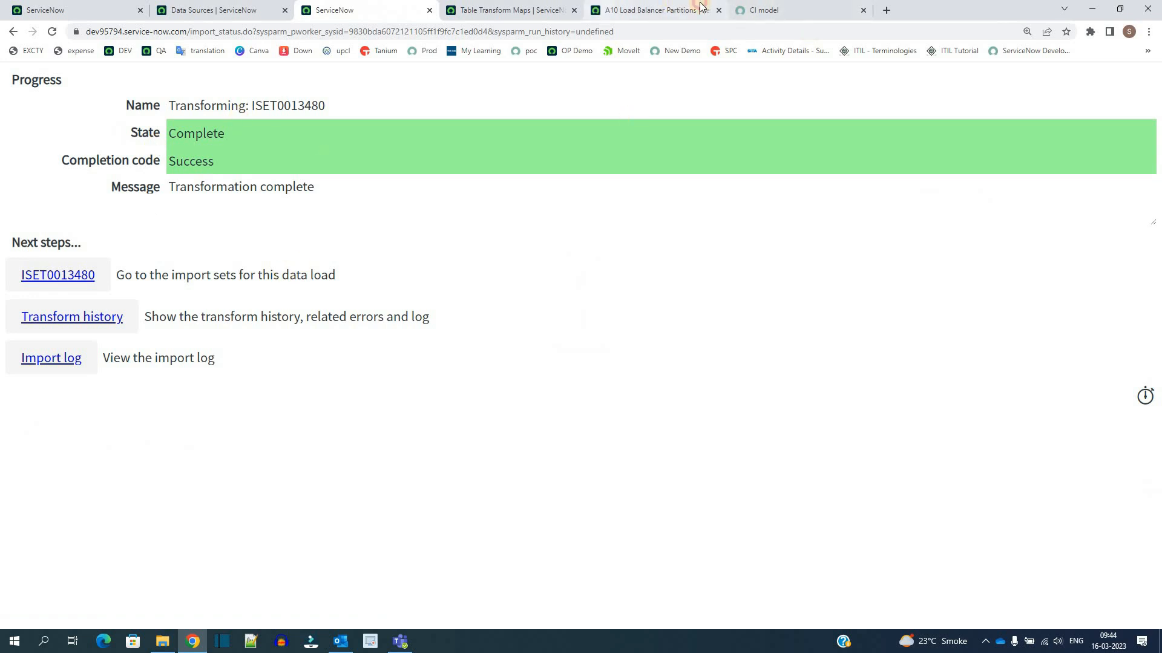
- In the six-record partition list, point out new A10 119 and A10 113's WINDWS category
click(652, 10)
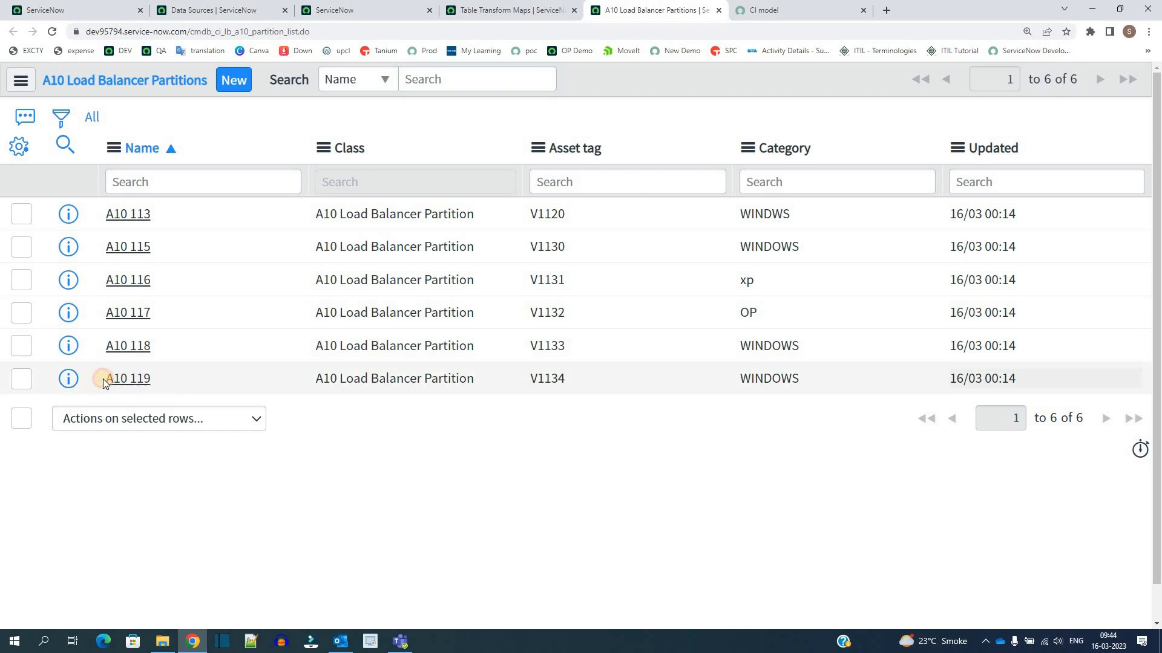
double_click(127, 379)
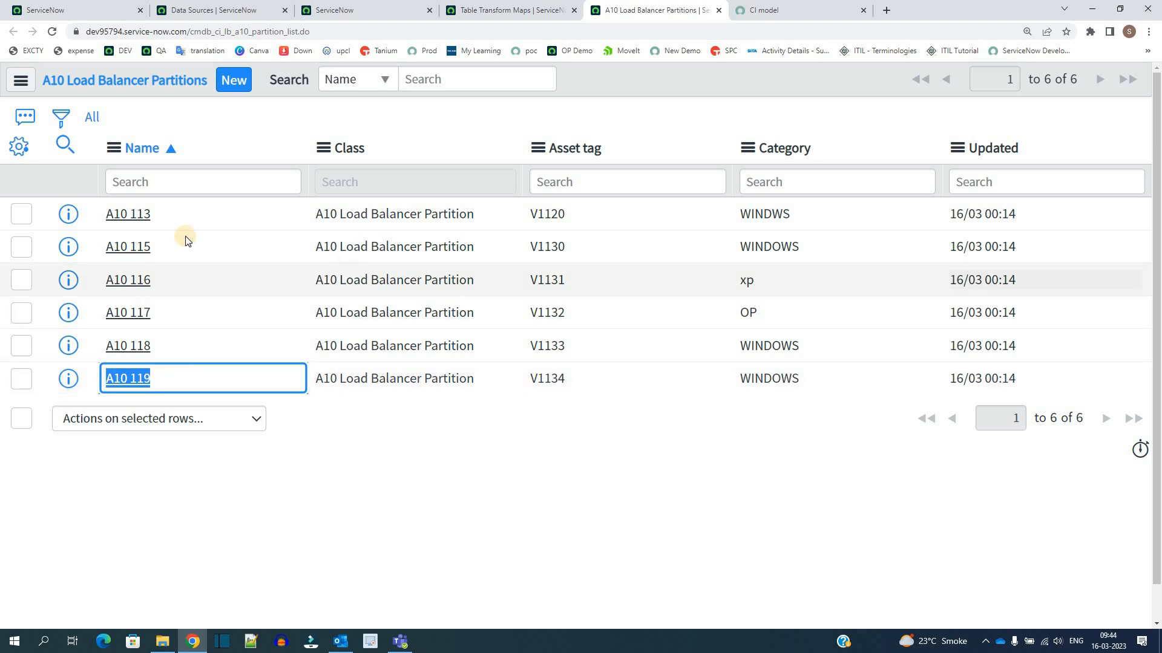
mouse_move(864, 233)
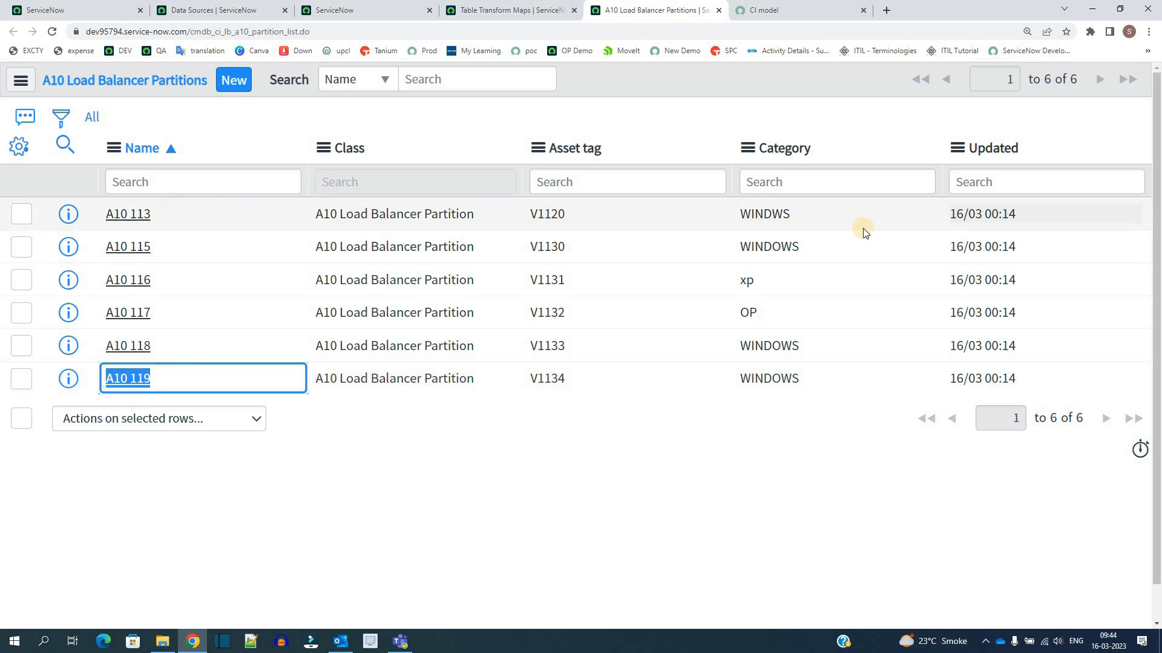
double_click(764, 214)
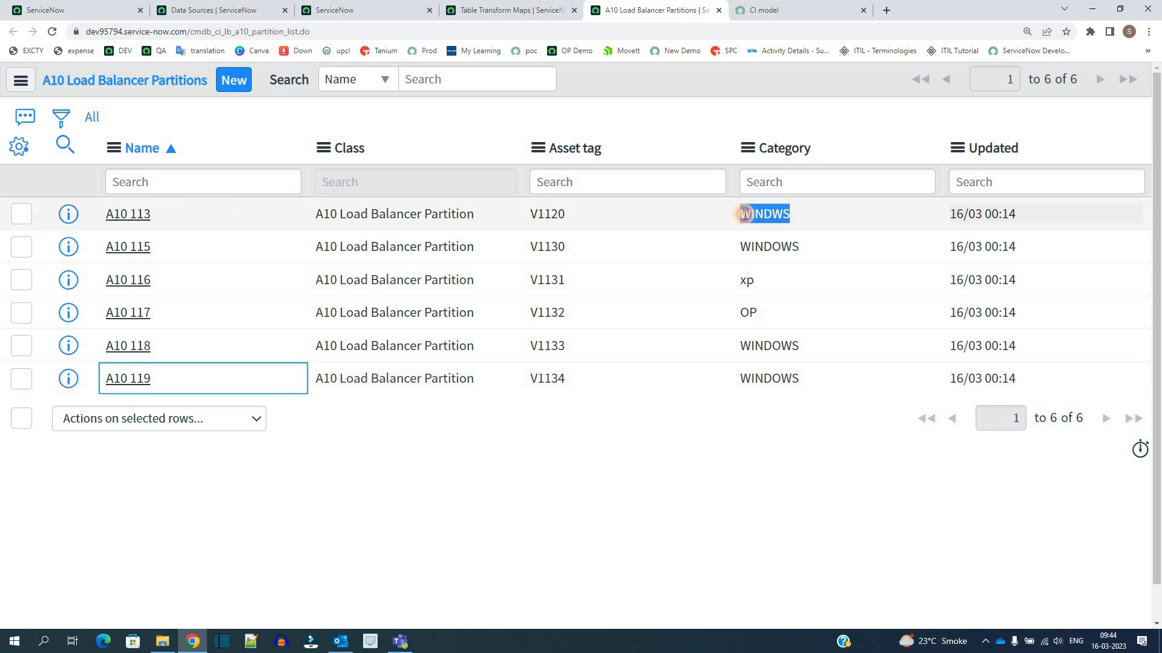
click(768, 213)
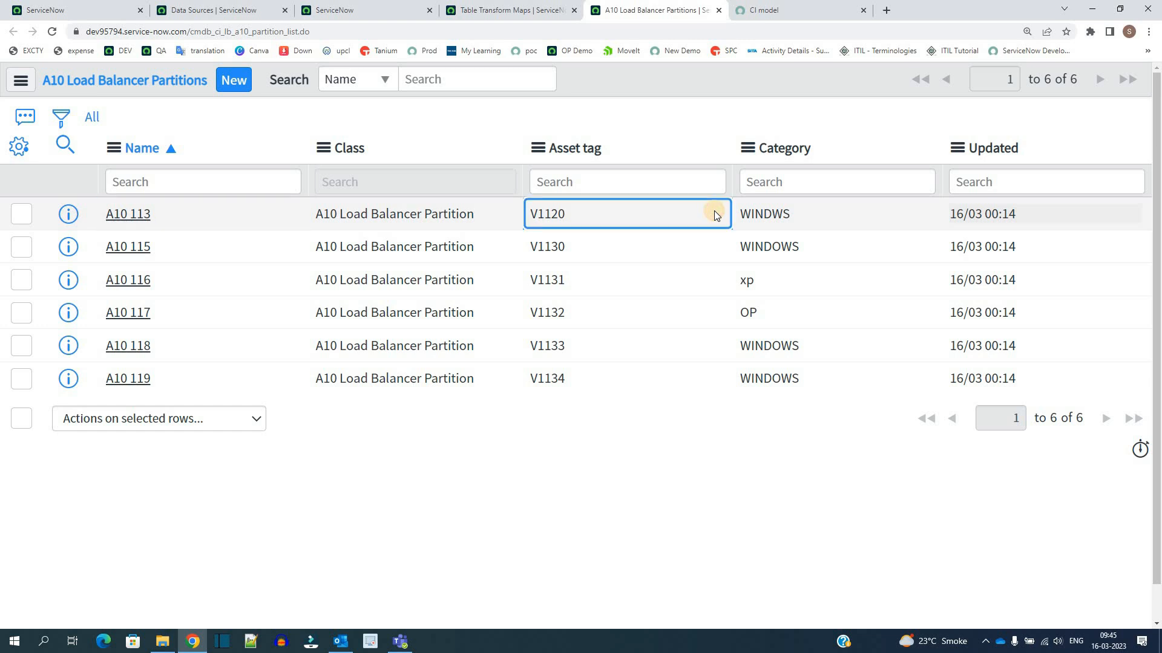
- Re-inspect A10 113's name and category and A10 119's name and WINDOWS category
click(127, 214)
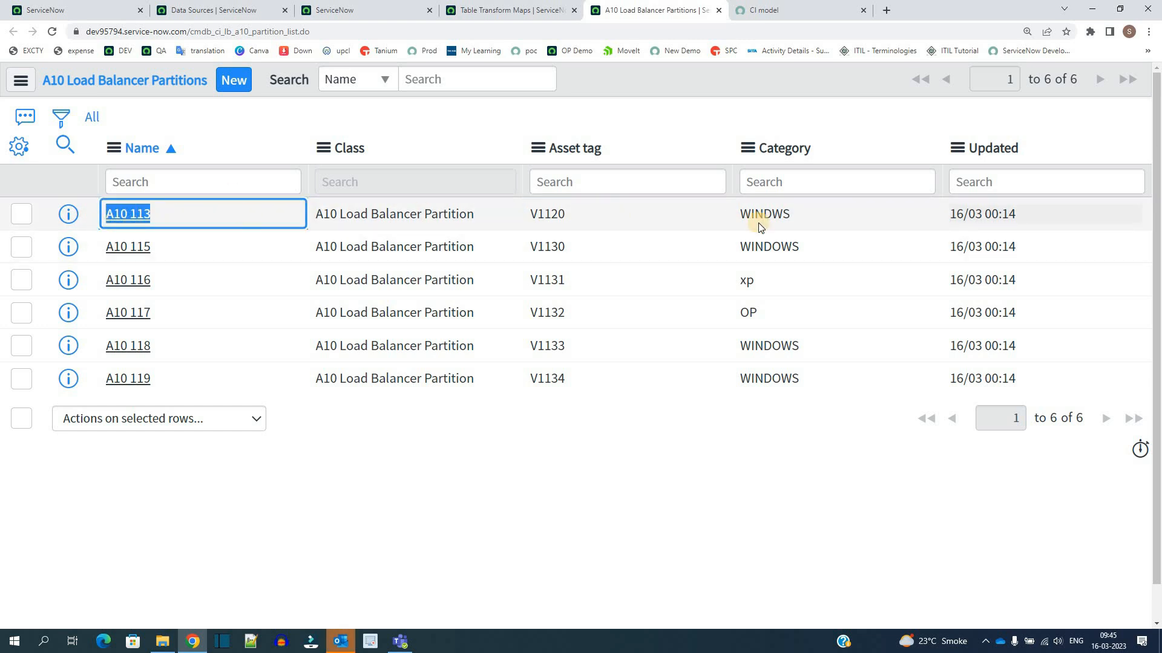
click(764, 213)
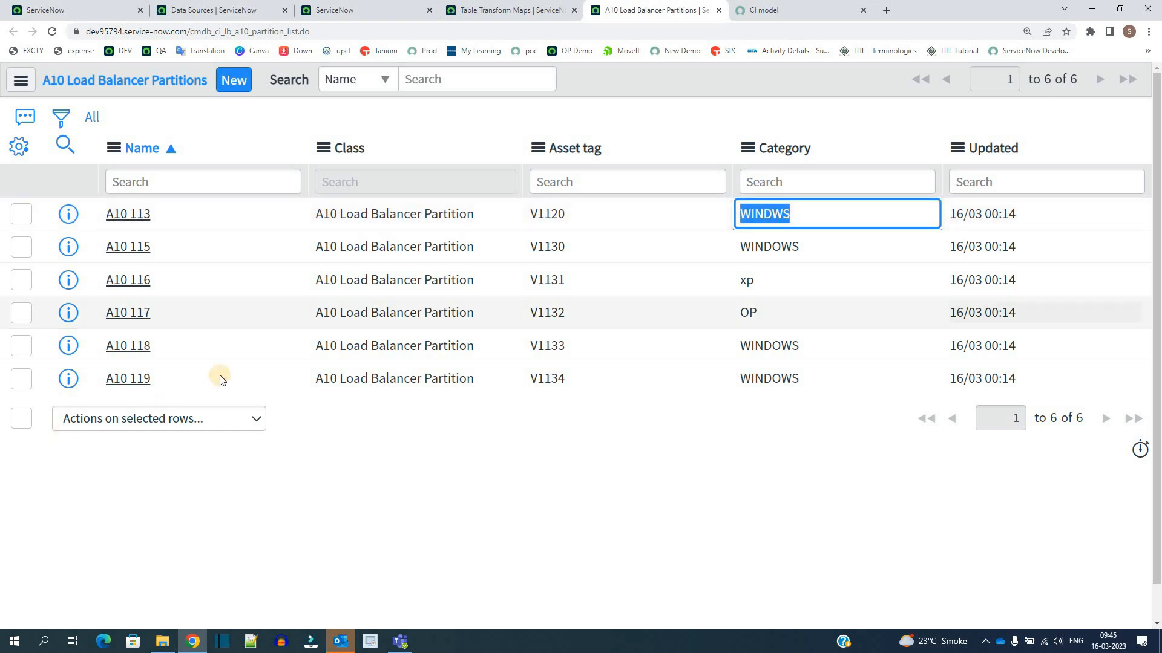
click(127, 378)
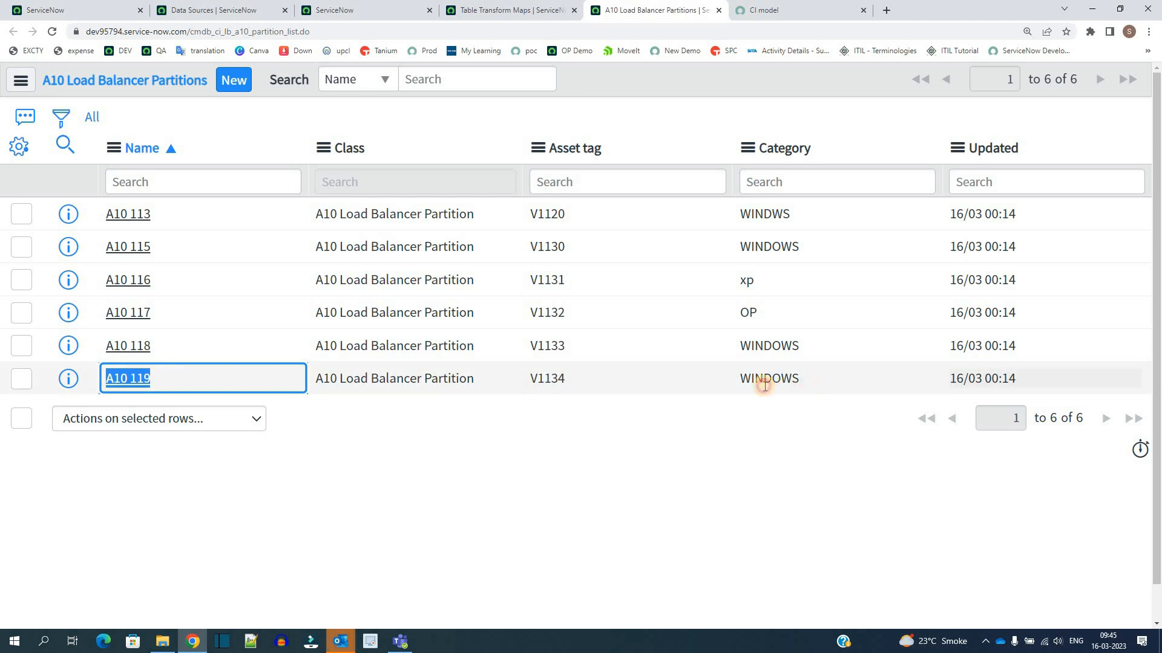
double_click(768, 378)
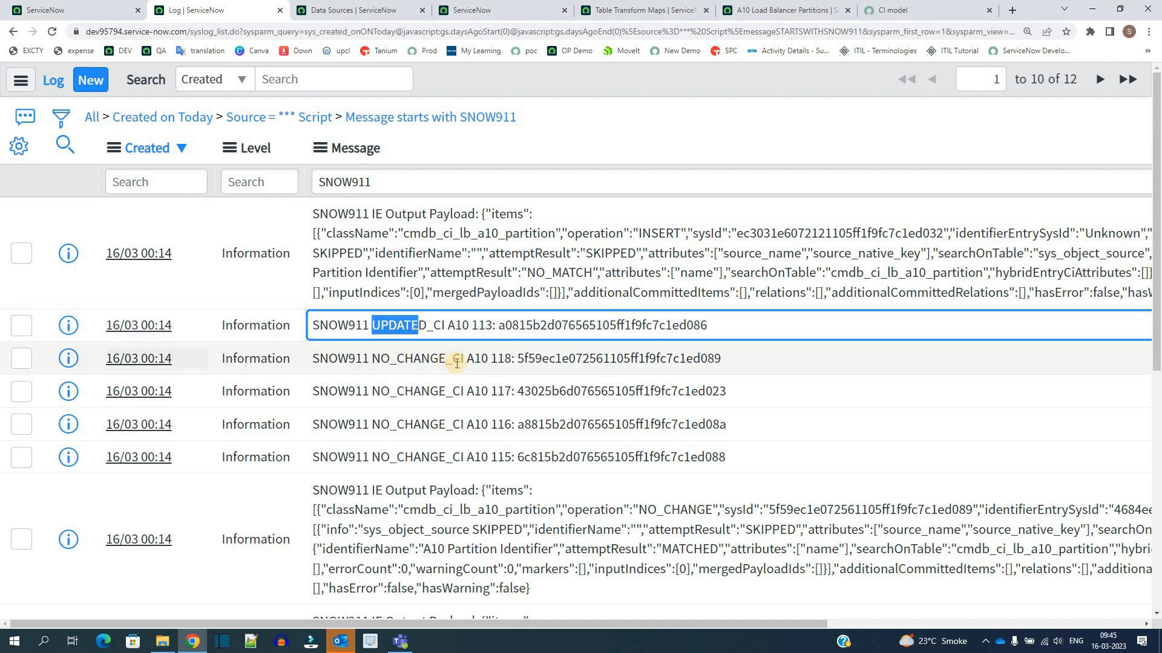
mouse_move(372, 462)
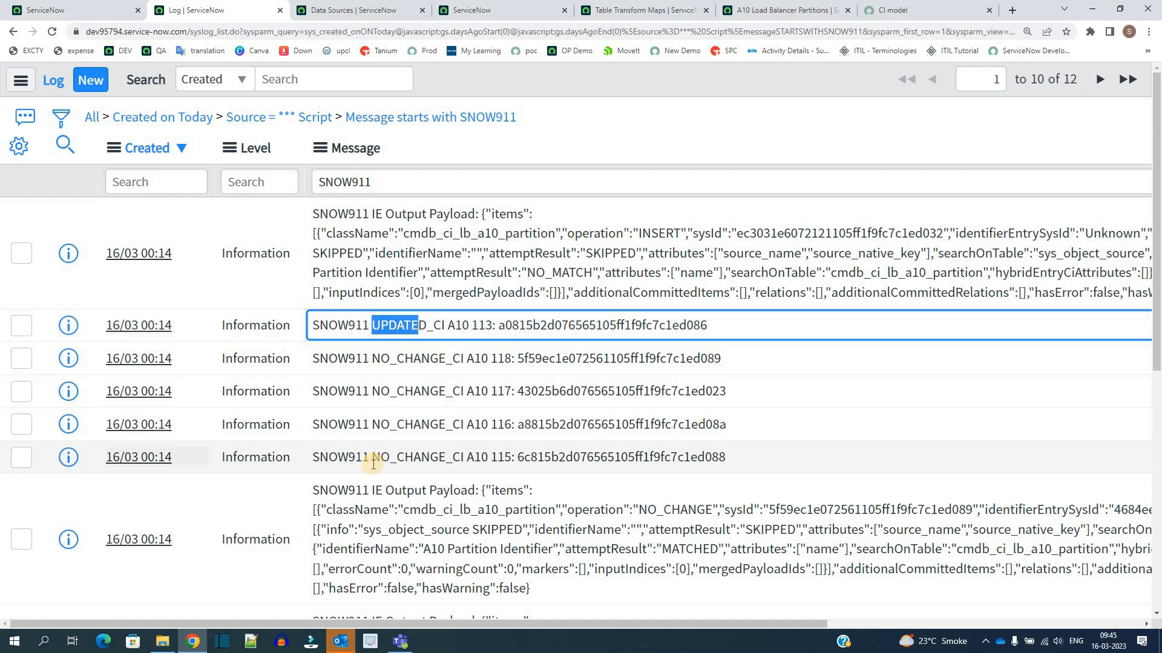
- Page to the last SNOW911 log entries and highlight the CREATED_CI message for A10 119
scroll(down, 3)
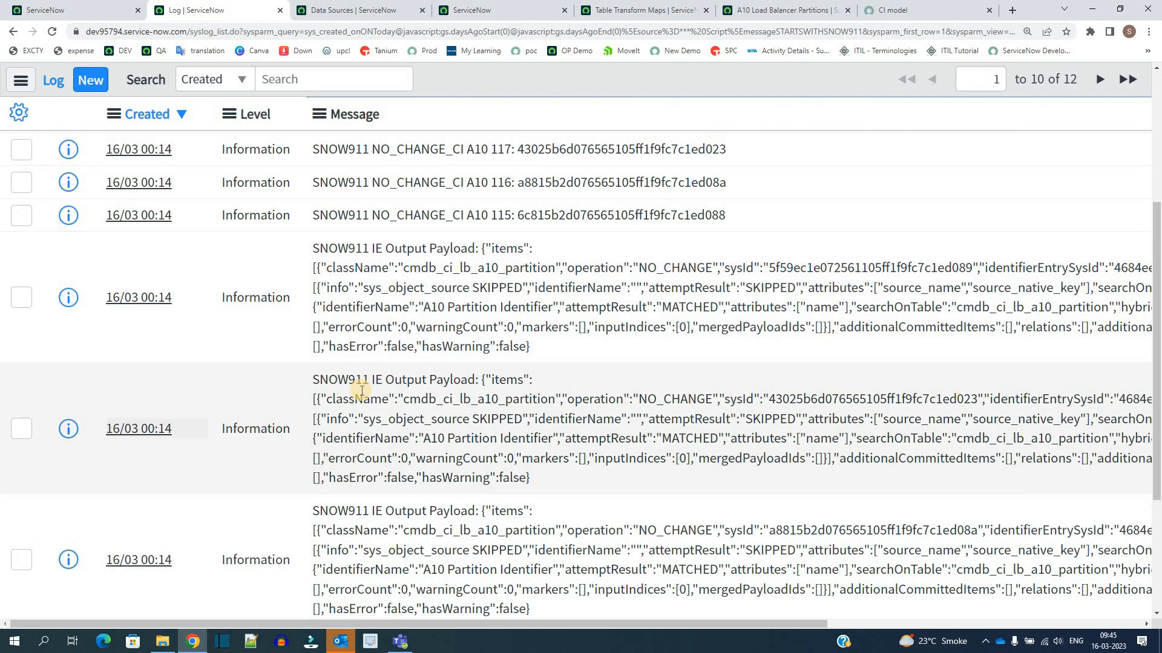
click(1130, 80)
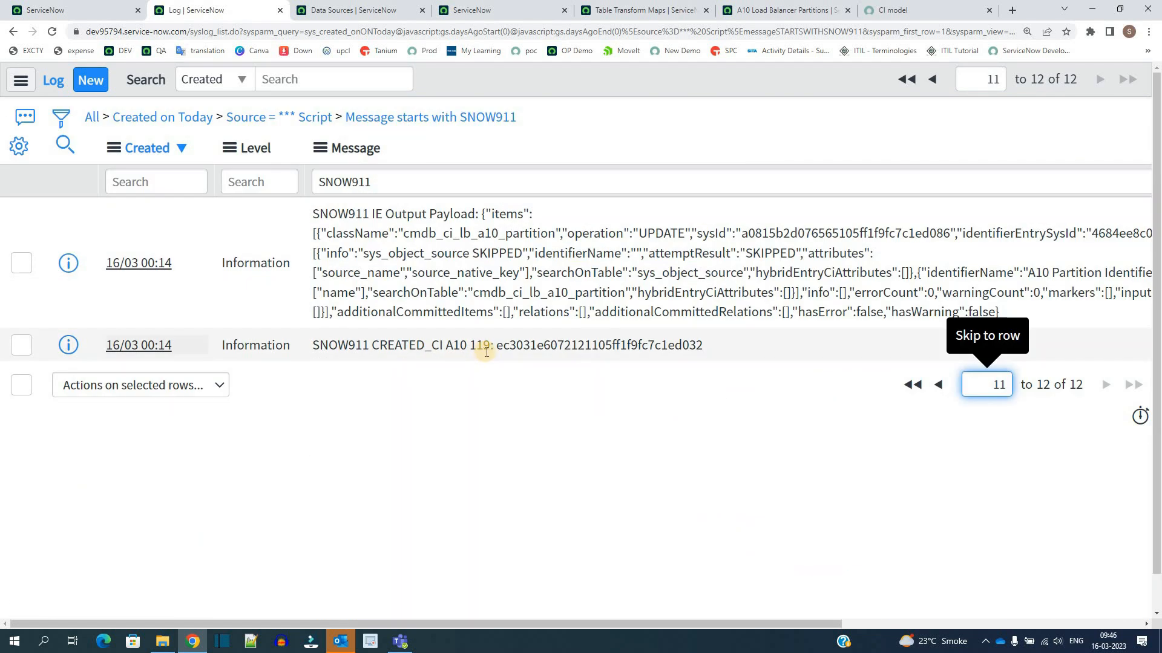
double_click(478, 344)
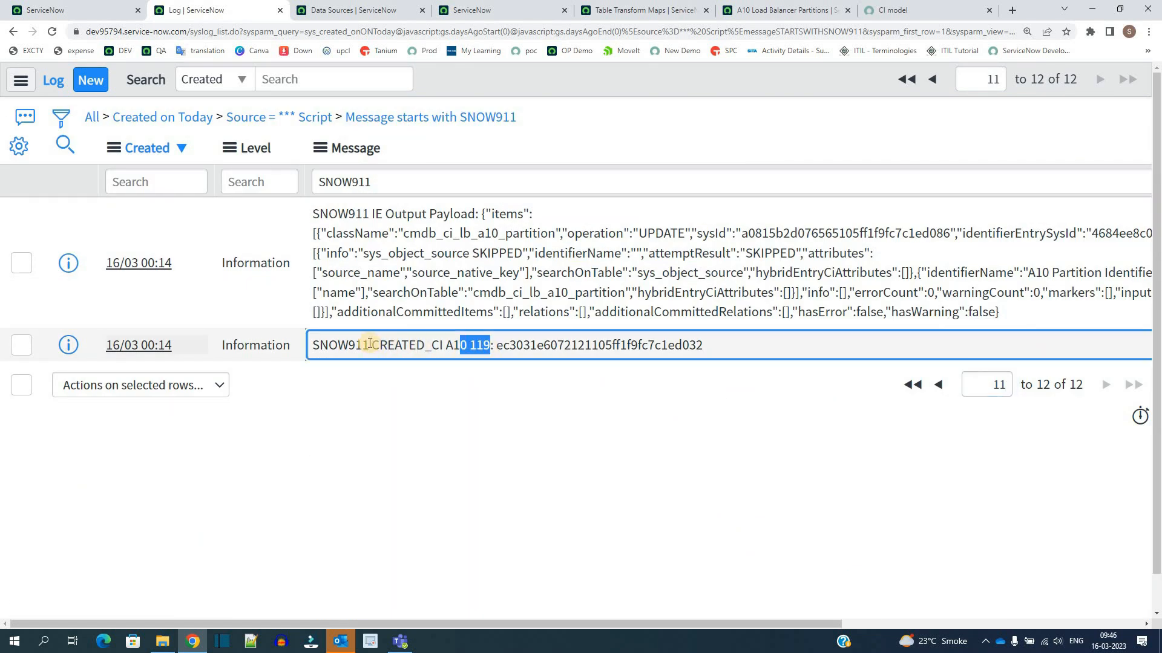
double_click(404, 345)
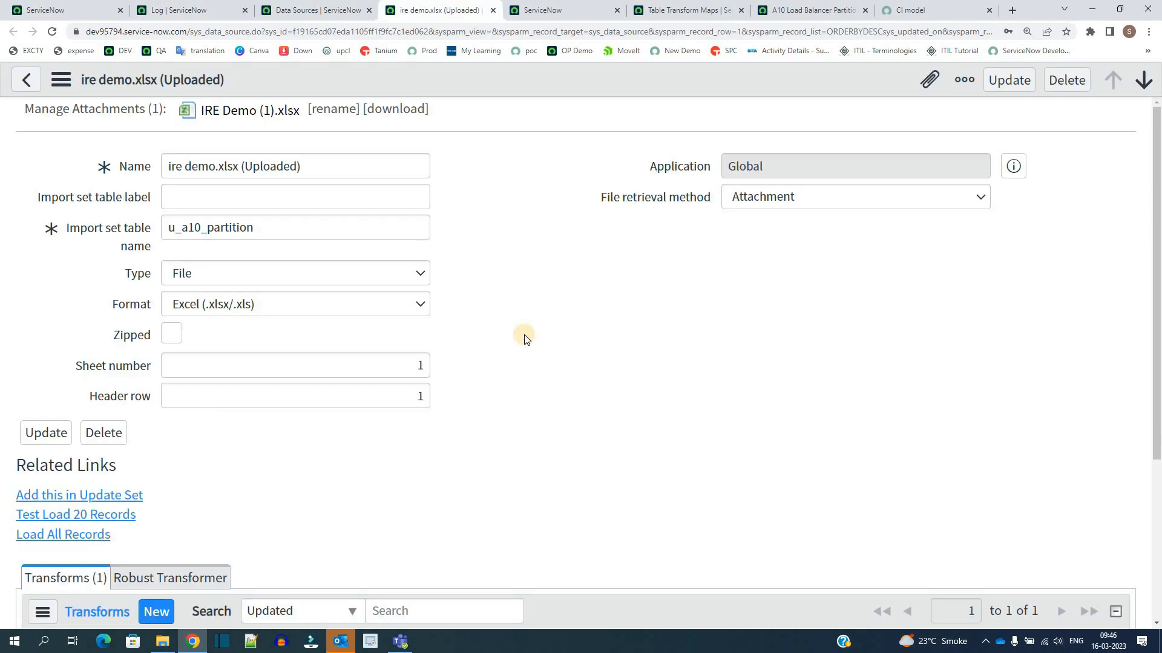
mouse_move(255, 496)
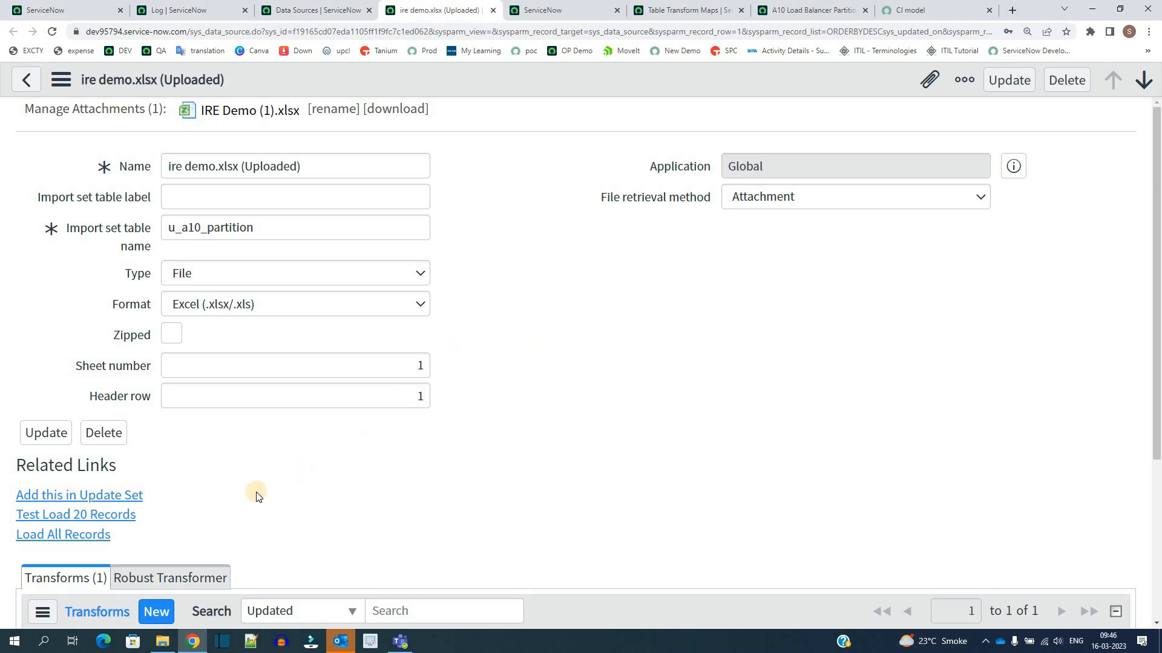
- Reload the 6 rows, transform import set ISET0013481 with the A10 Partition map, and return to the partition list
click(61, 533)
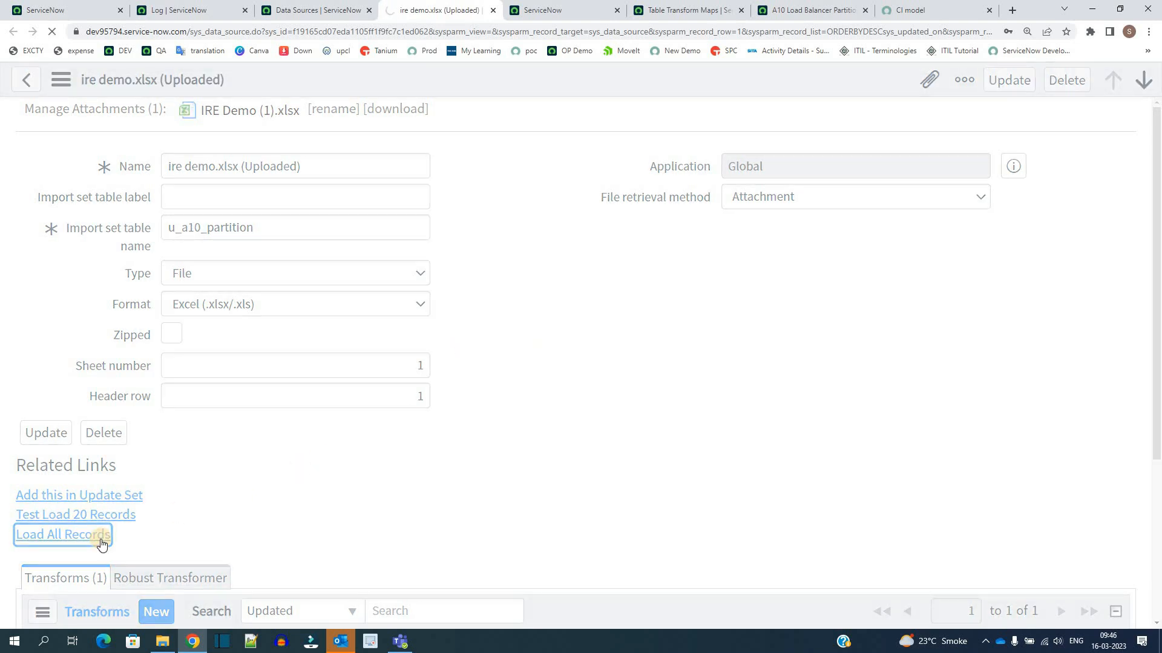
click(62, 533)
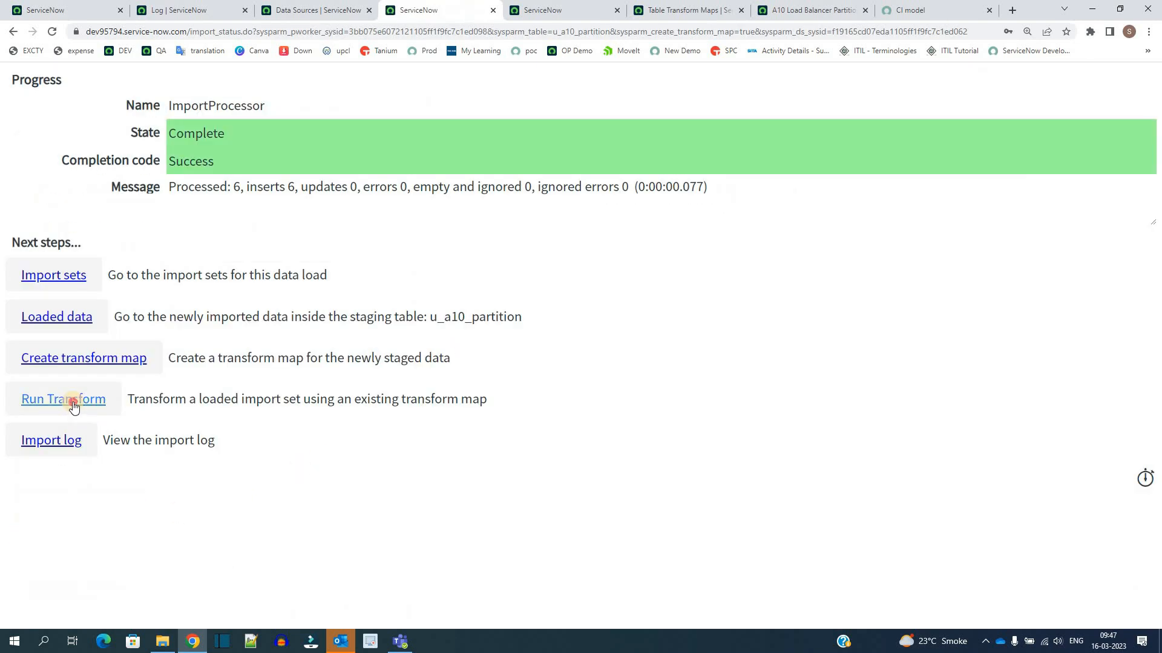
click(63, 399)
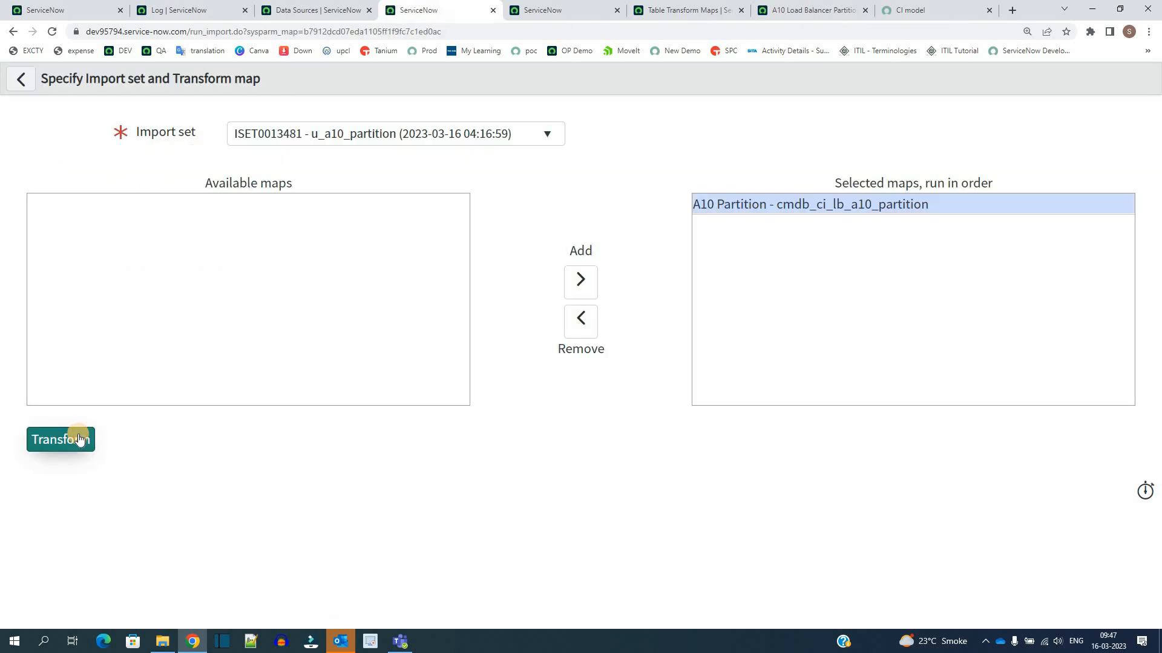
click(60, 439)
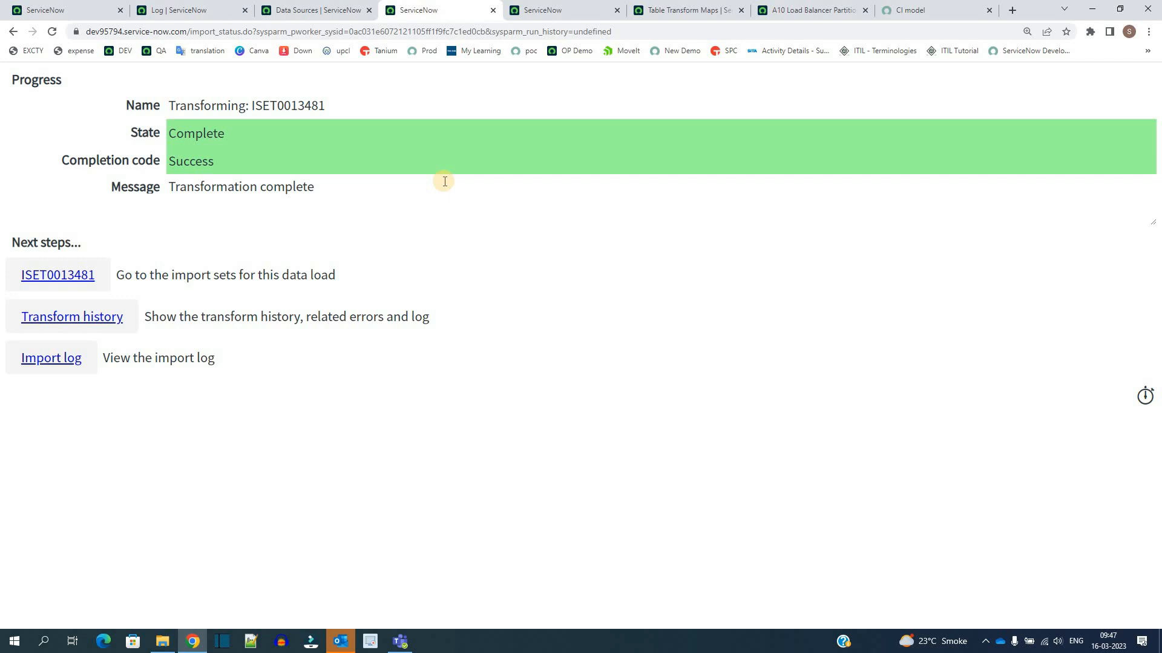
click(810, 11)
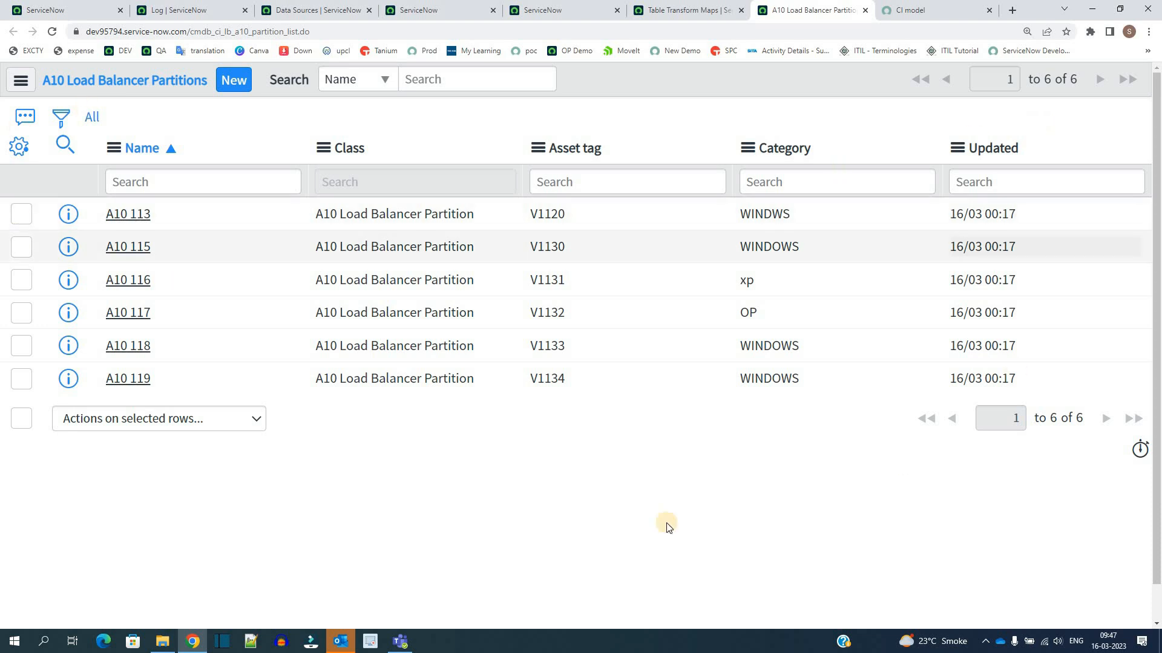
mouse_move(520, 487)
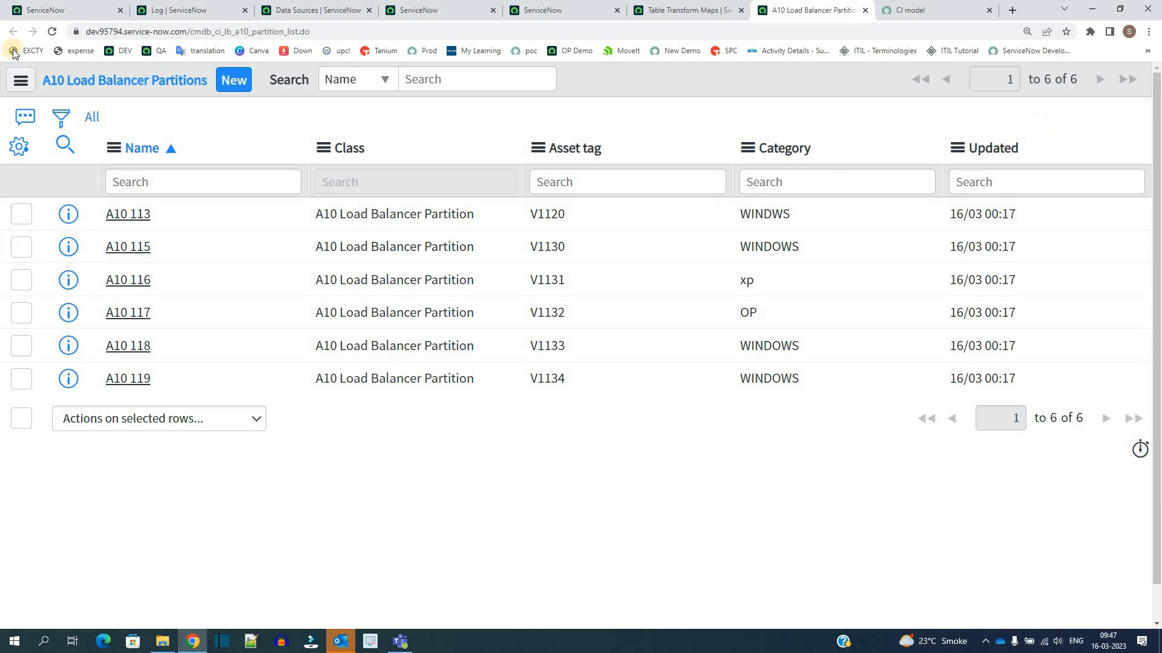
- Refresh the SNOW911 log and highlight the six NO_CHANGE_CI results from the rerun
click(181, 10)
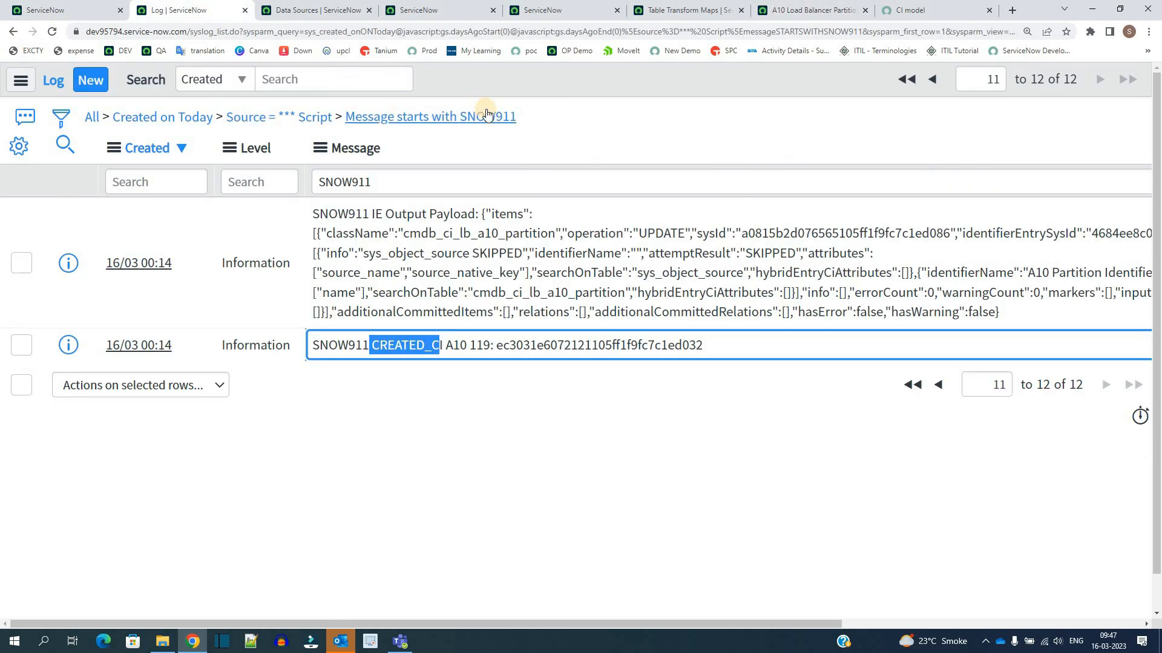
click(430, 116)
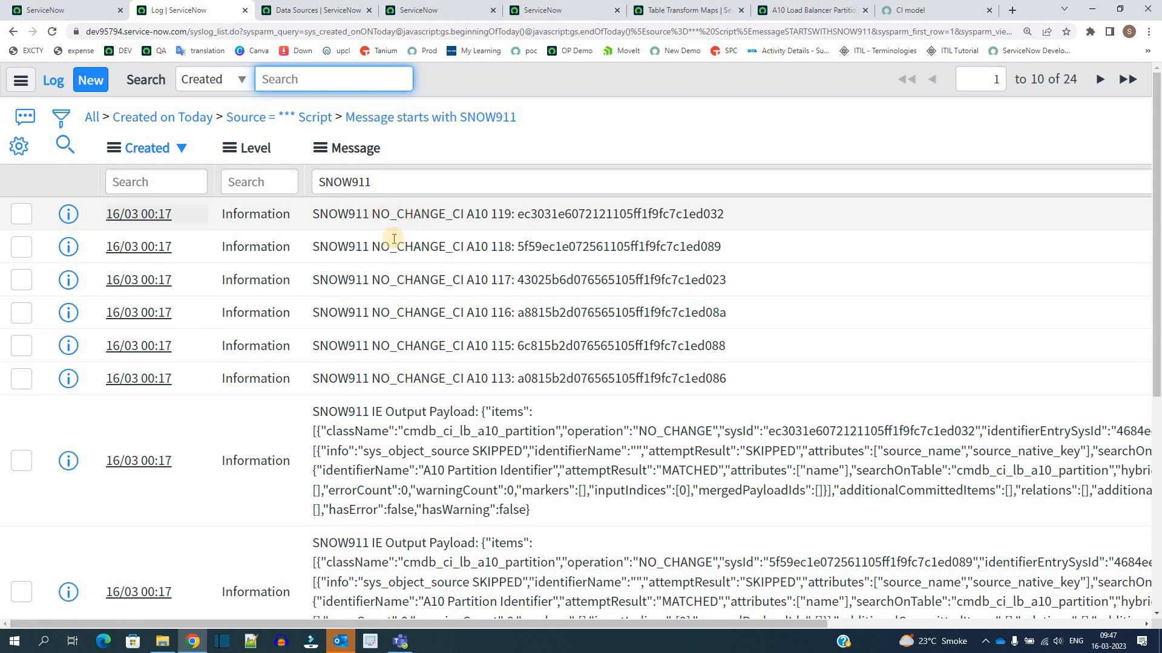
double_click(400, 213)
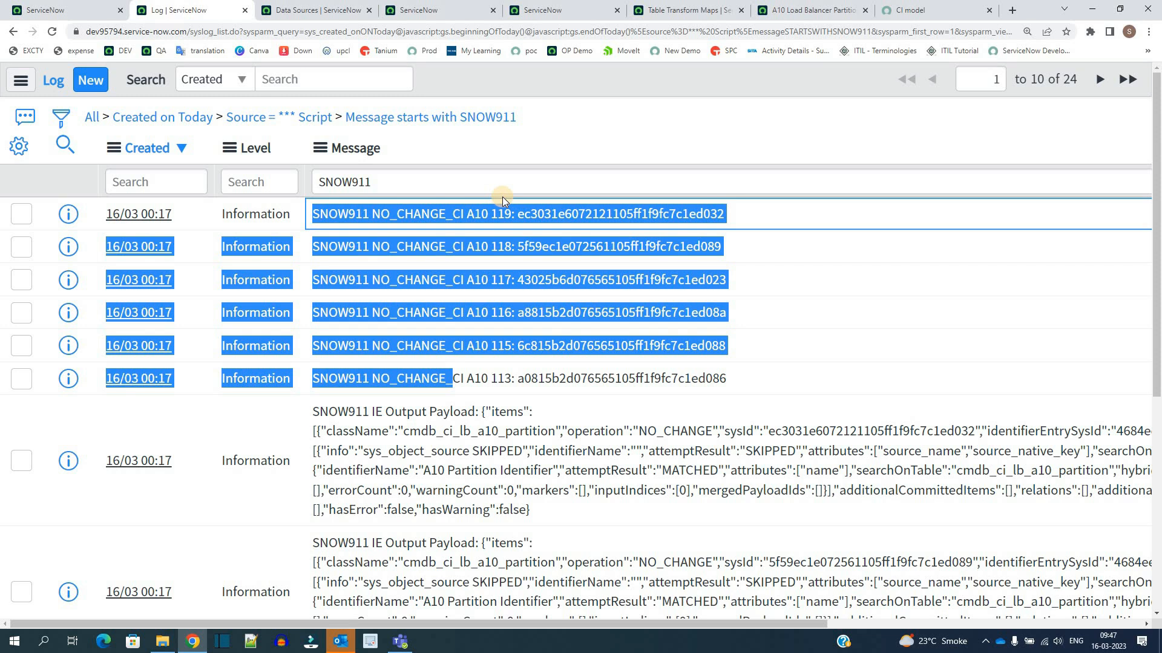
- Go back to the A10 Load Balancer Partition class's identification rule
click(807, 9)
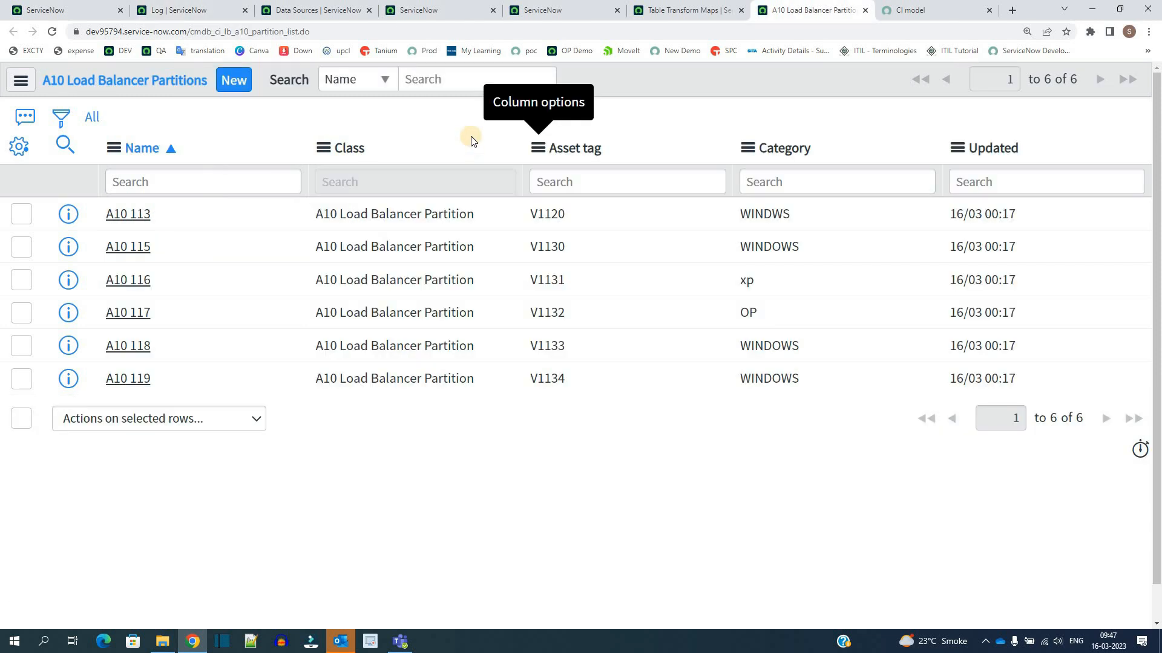
click(936, 9)
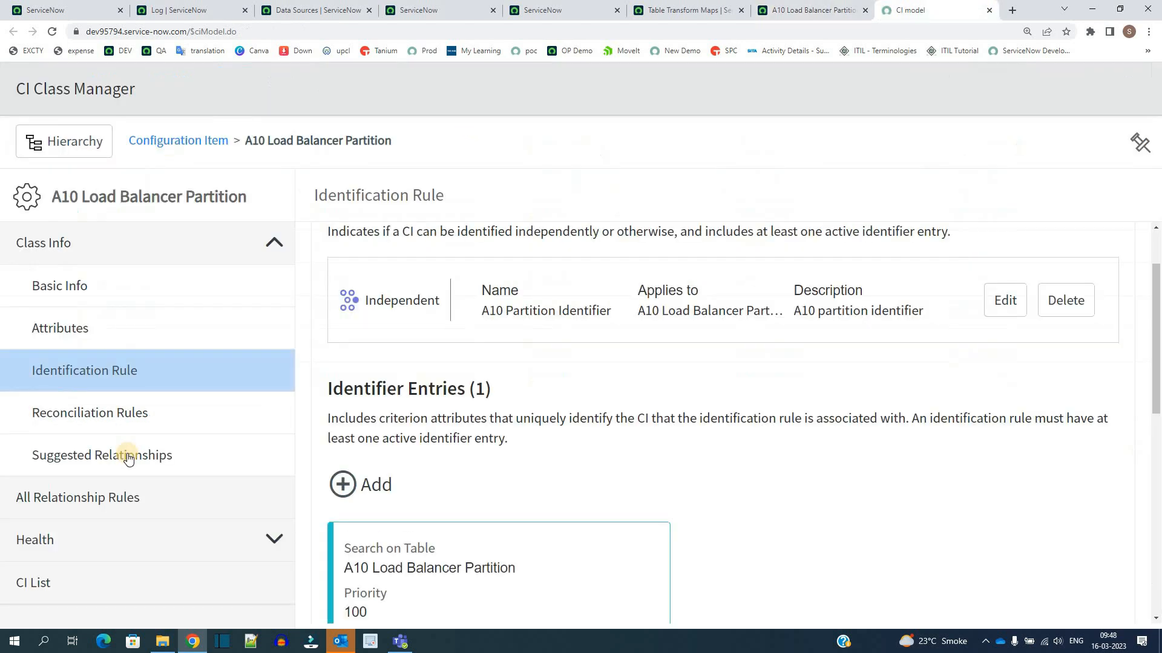